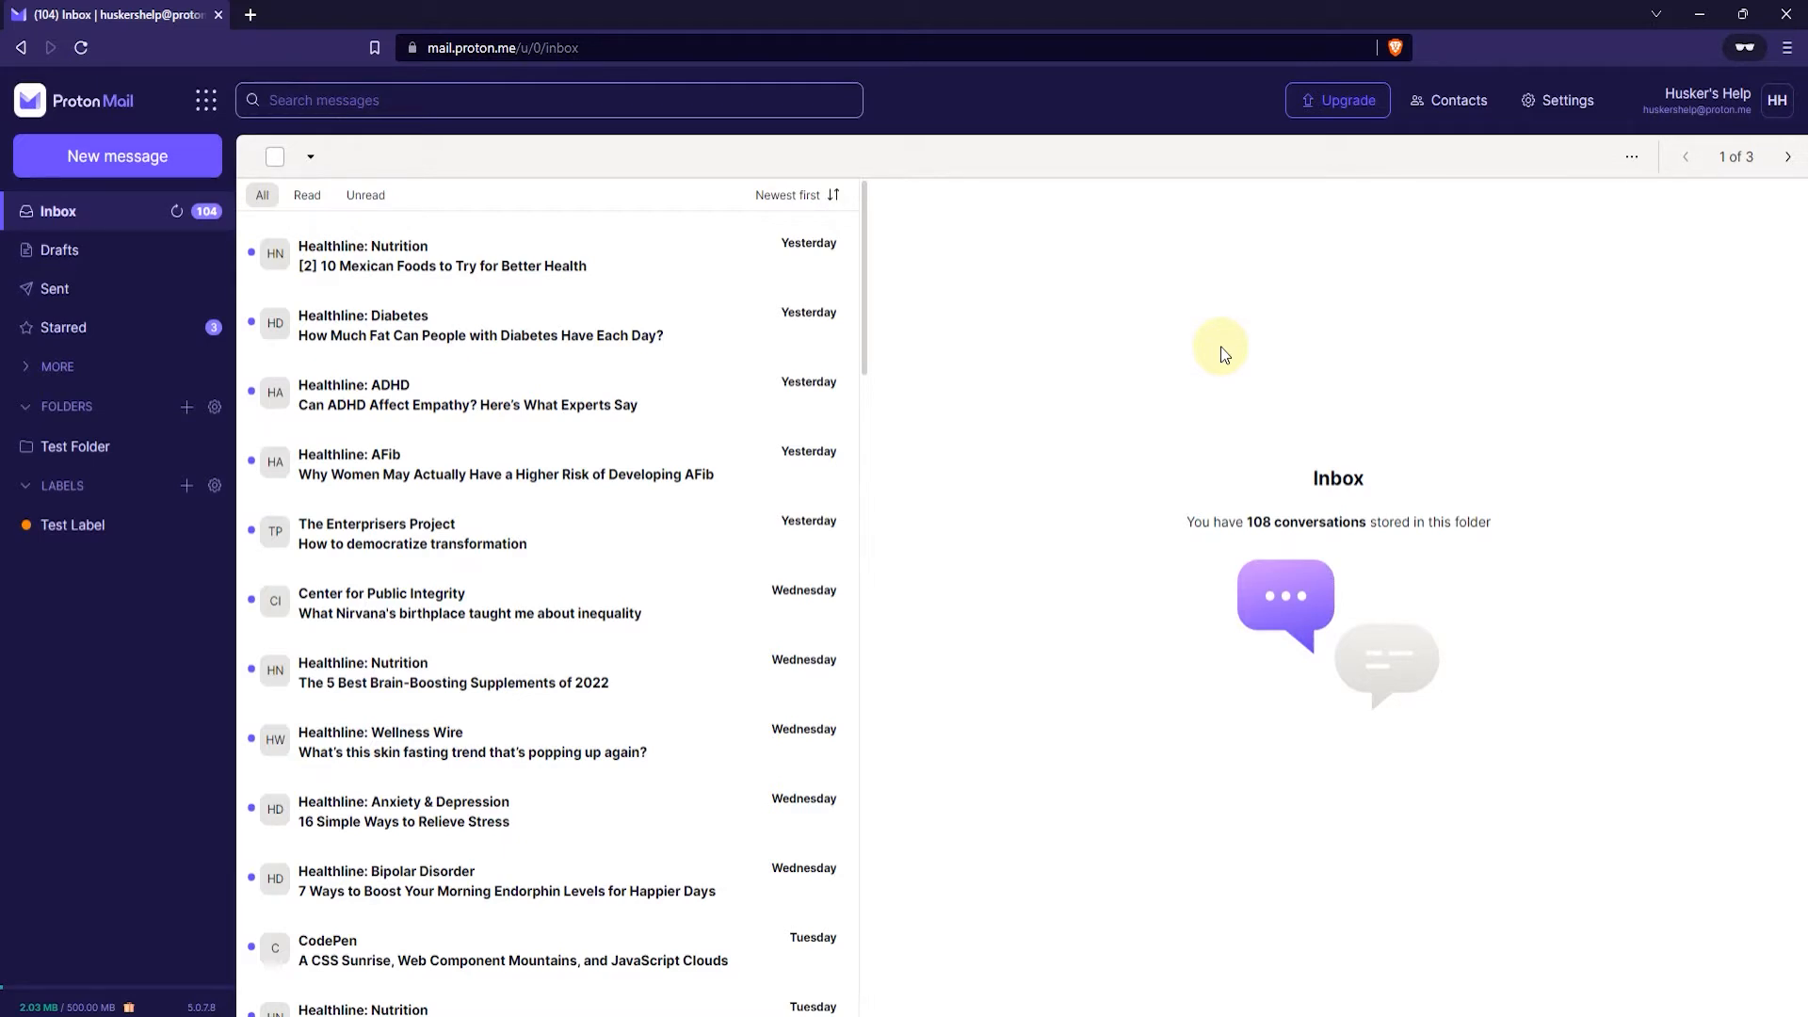
{"action": "mouse_move", "coordinate": [1450, 201]}
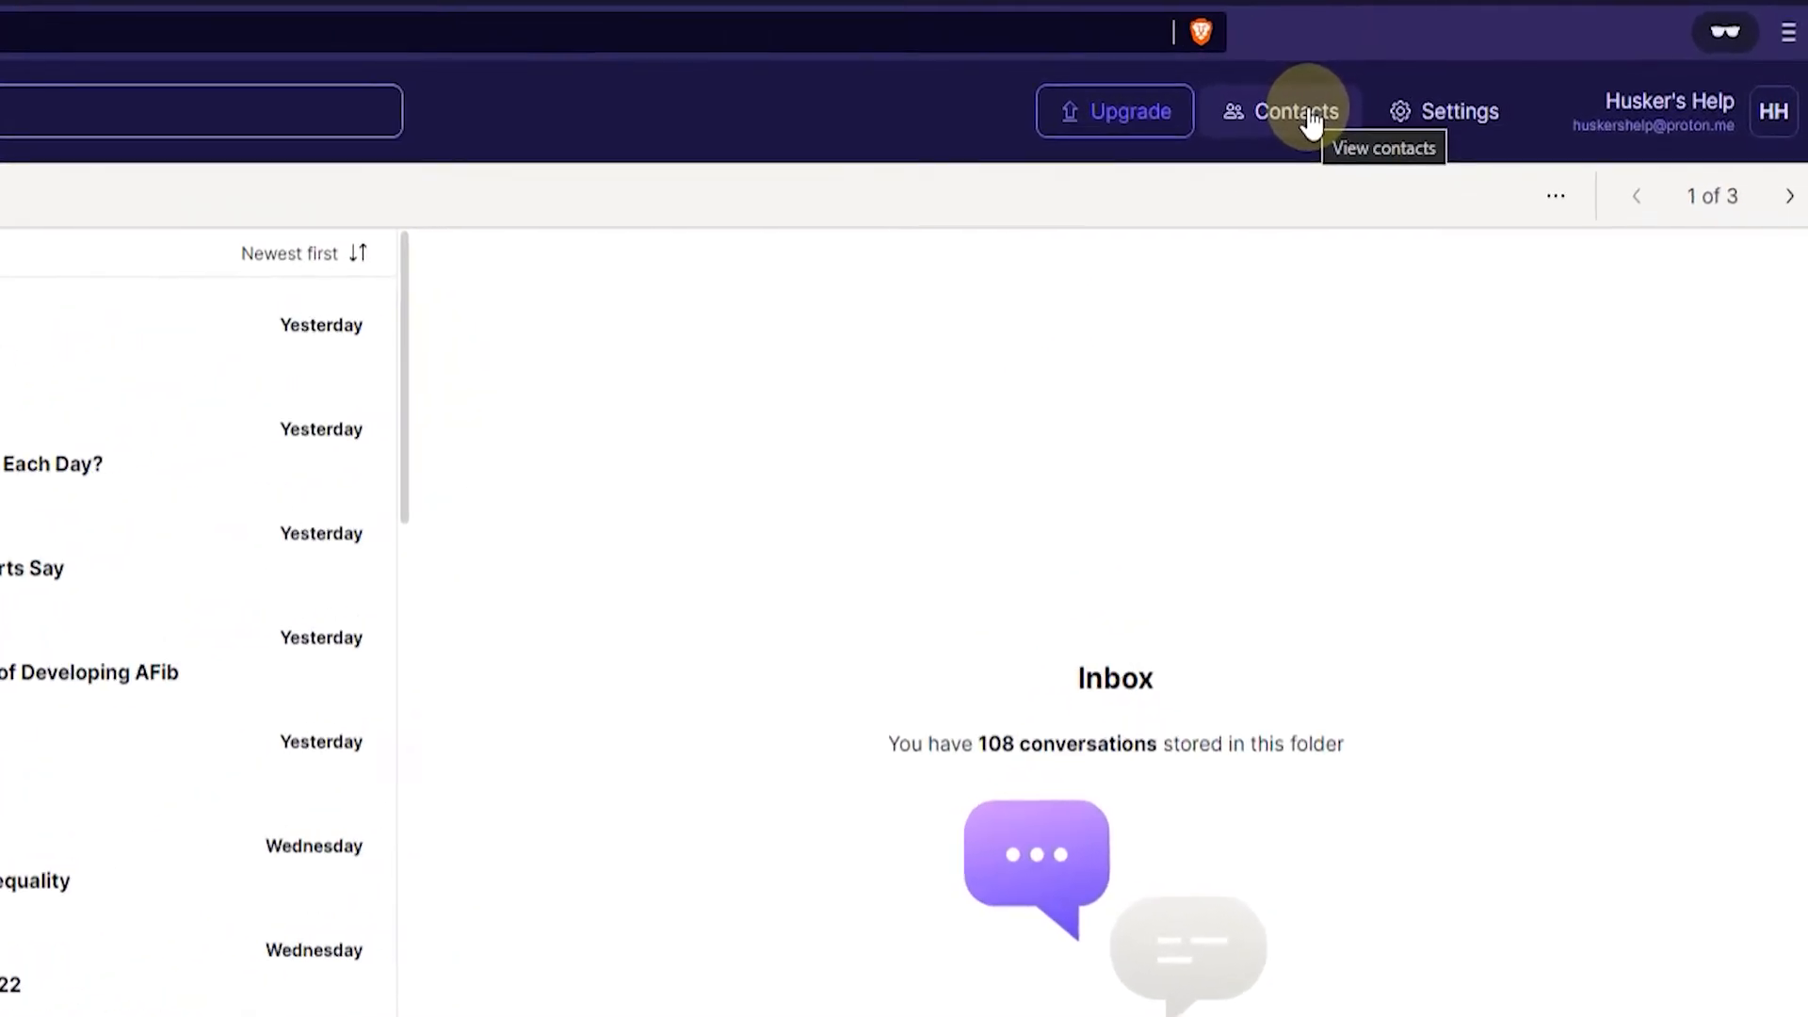
Step: Open the contacts list showing the two existing contacts
{"action": "left_click", "coordinate": [1293, 111]}
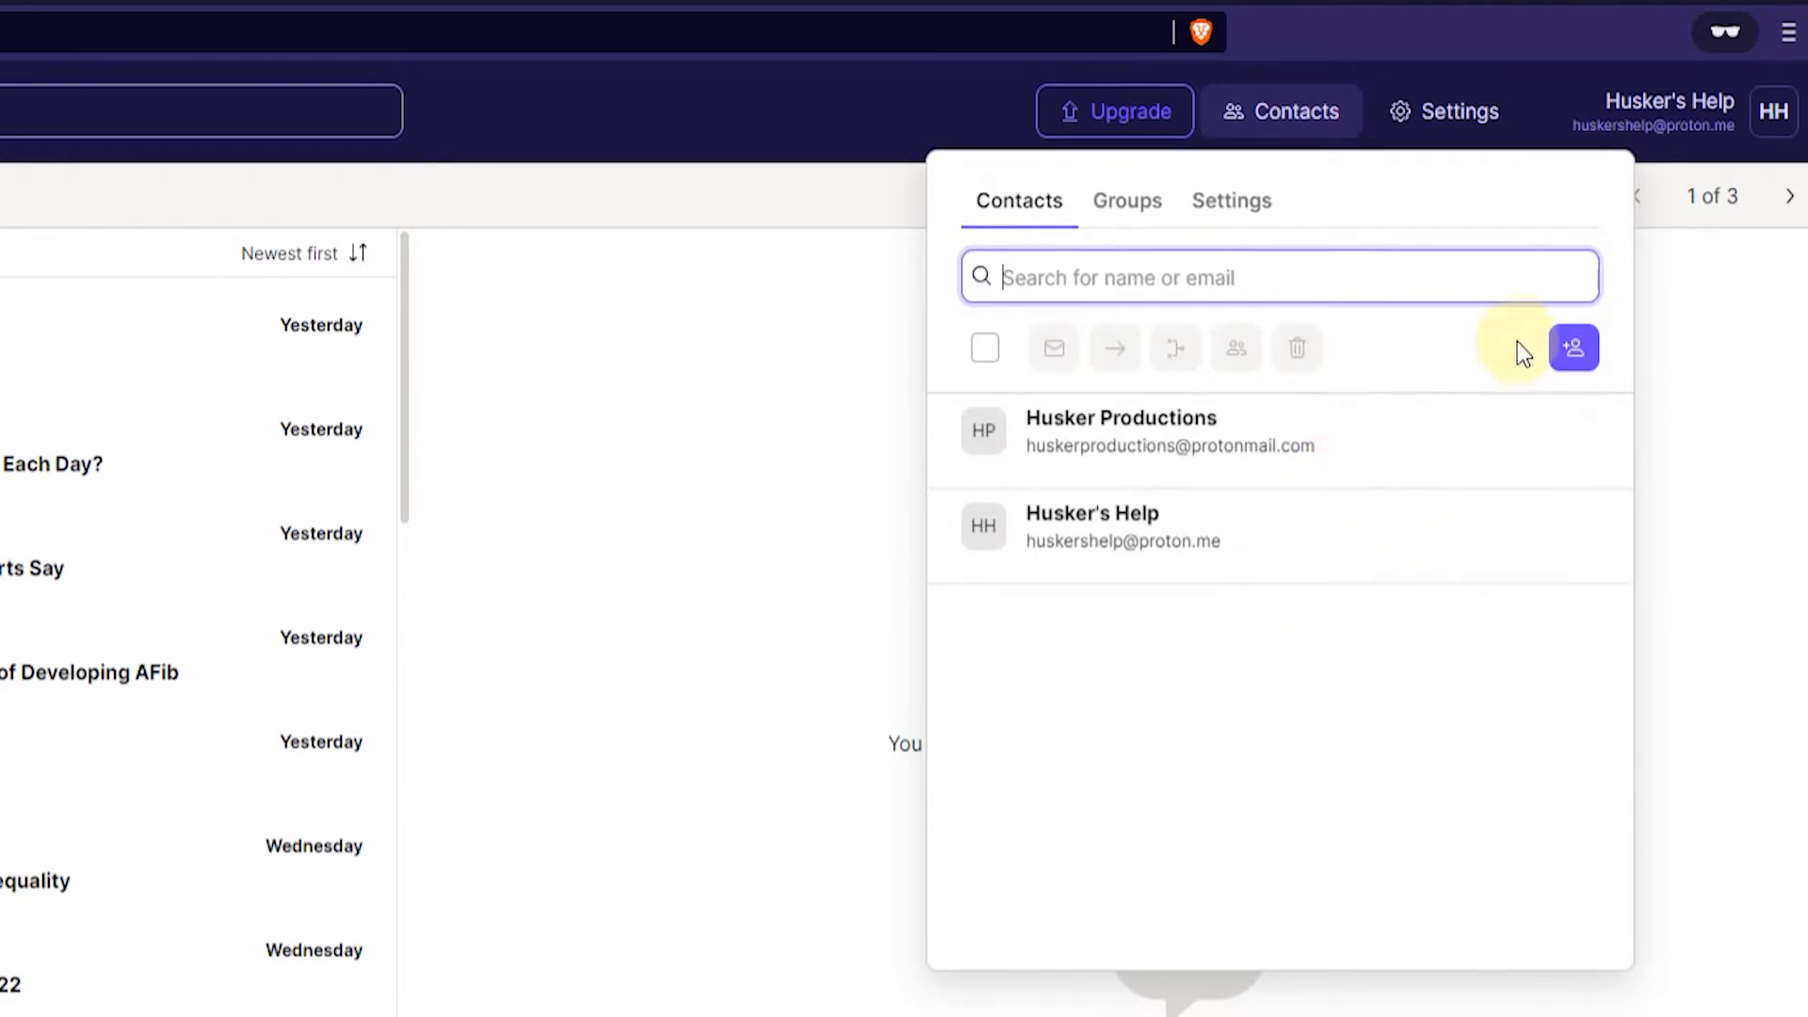
{"action": "mouse_move", "coordinate": [1572, 347]}
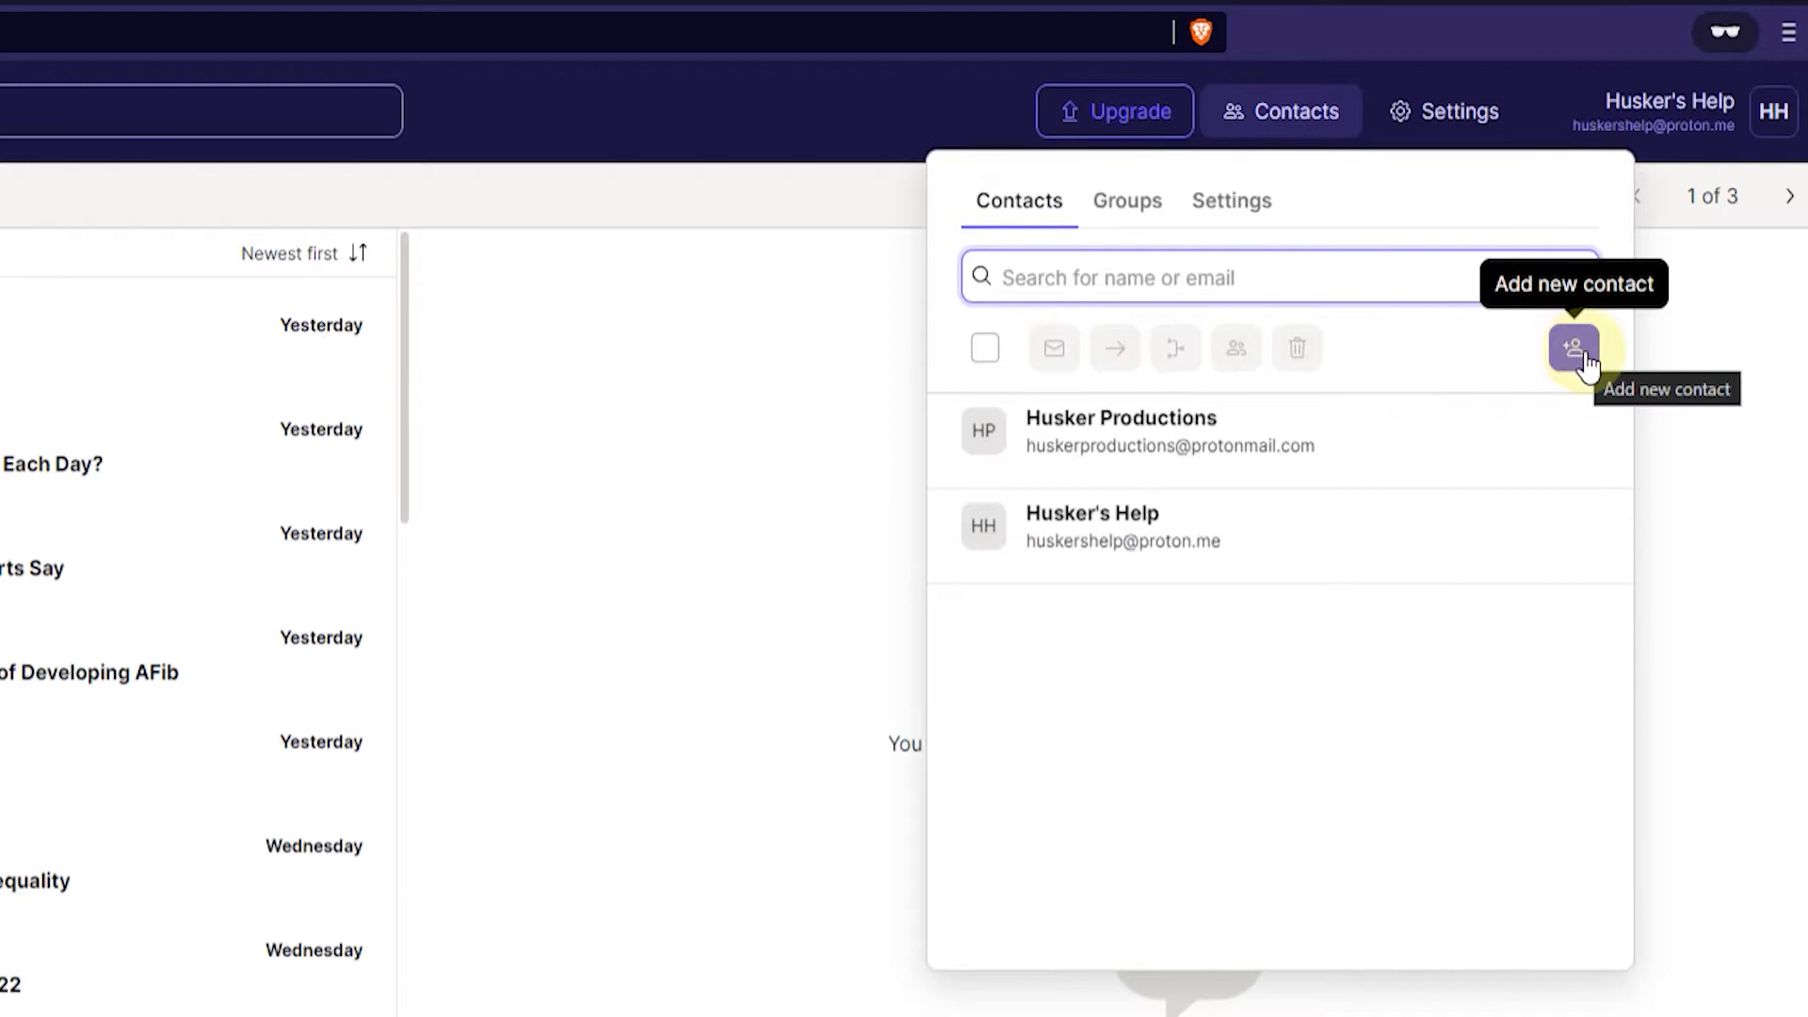
{"action": "left_click", "coordinate": [1573, 347]}
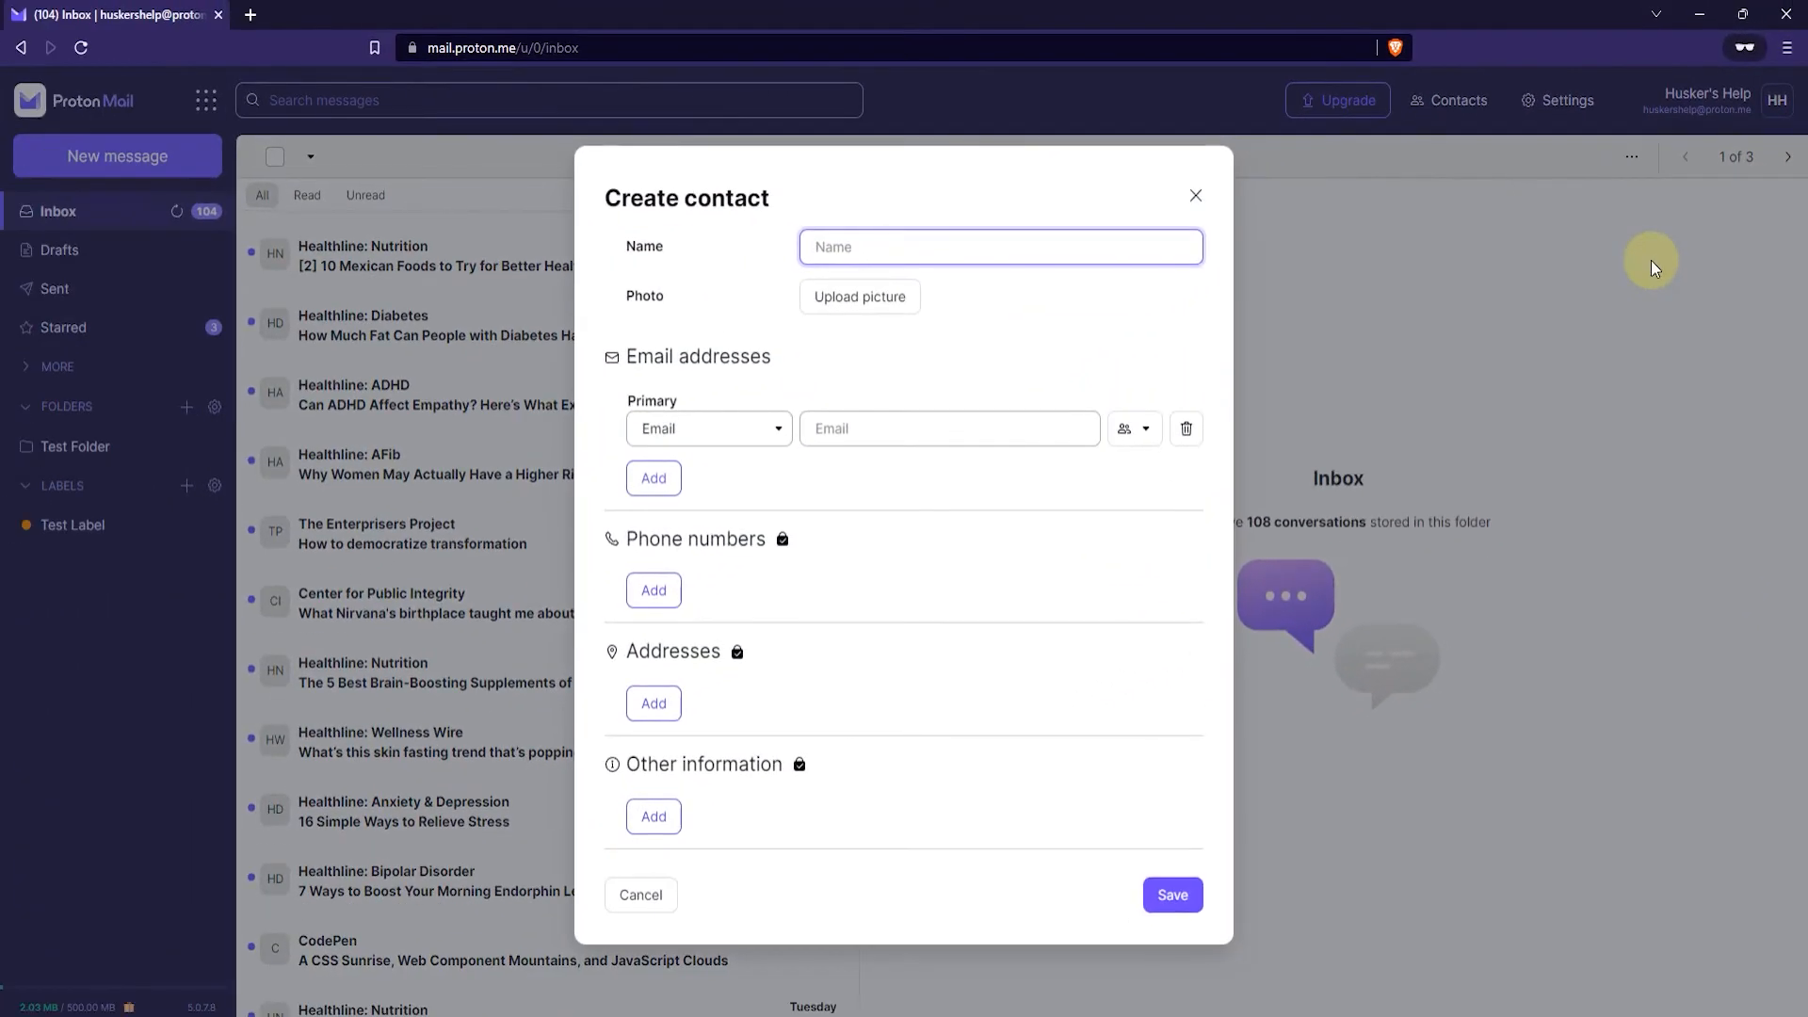
{"action": "type", "text": "Test Guy"}
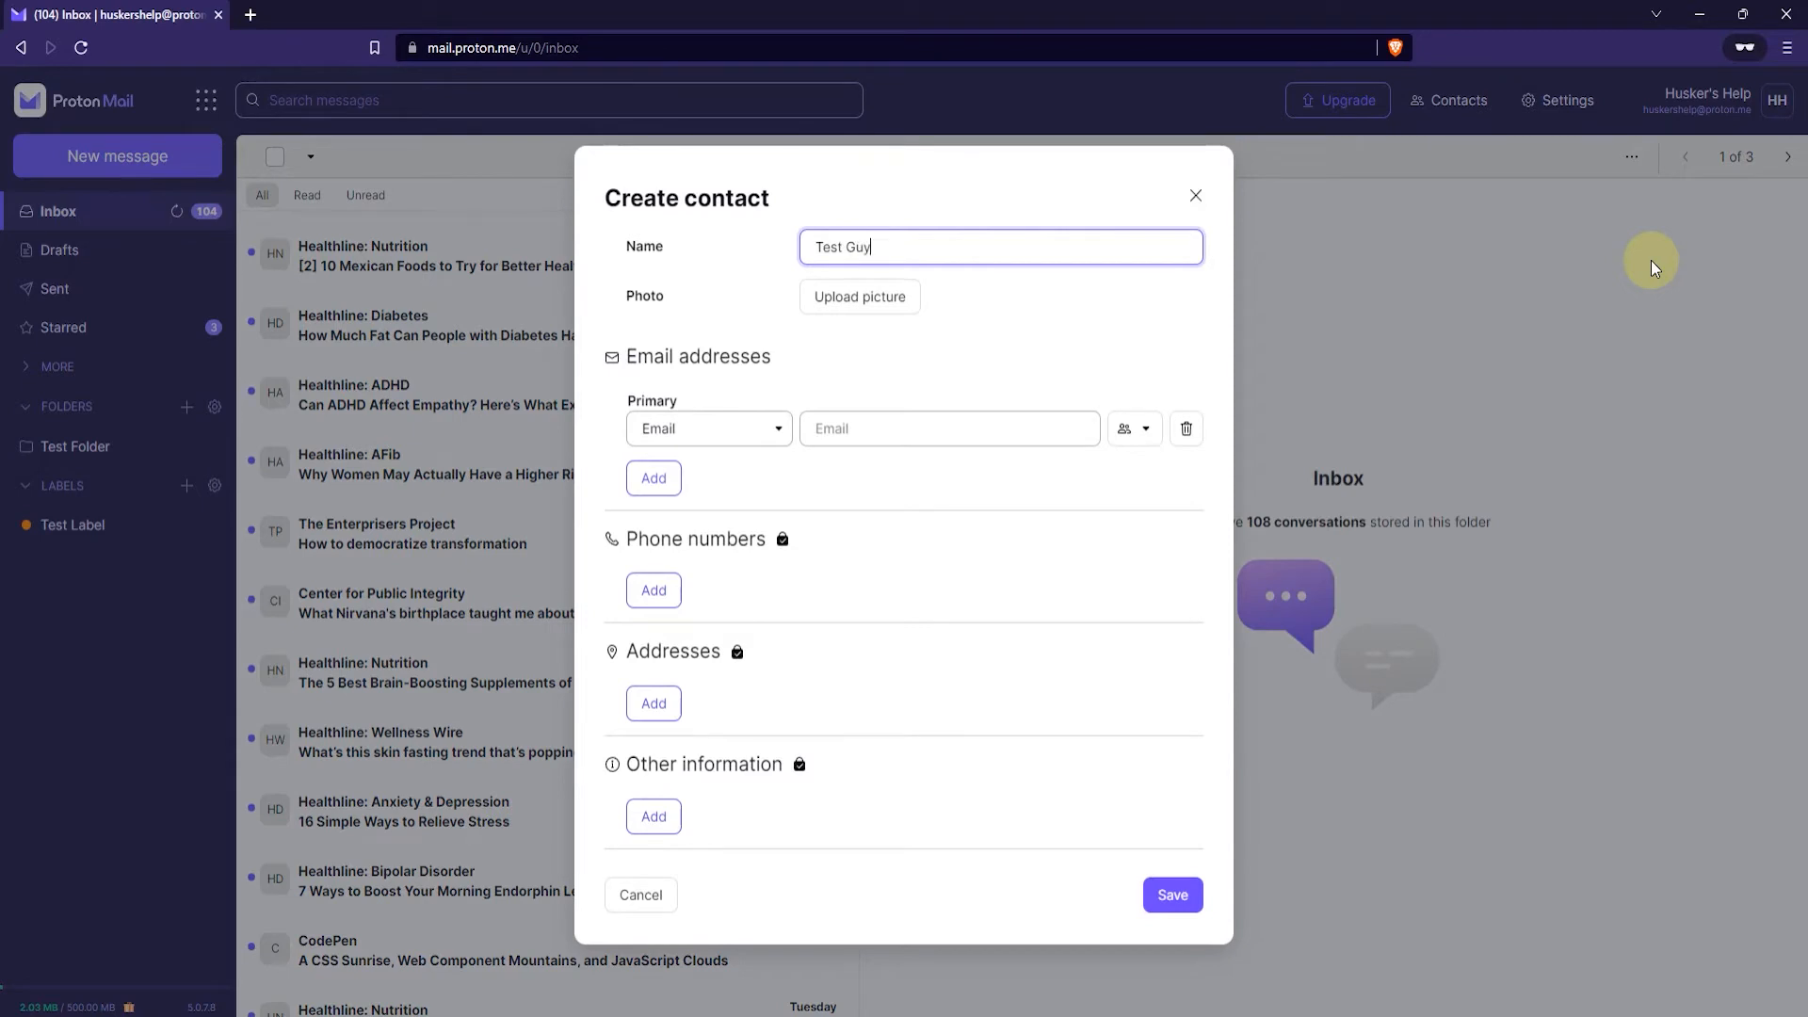
{"action": "left_click", "coordinate": [948, 428]}
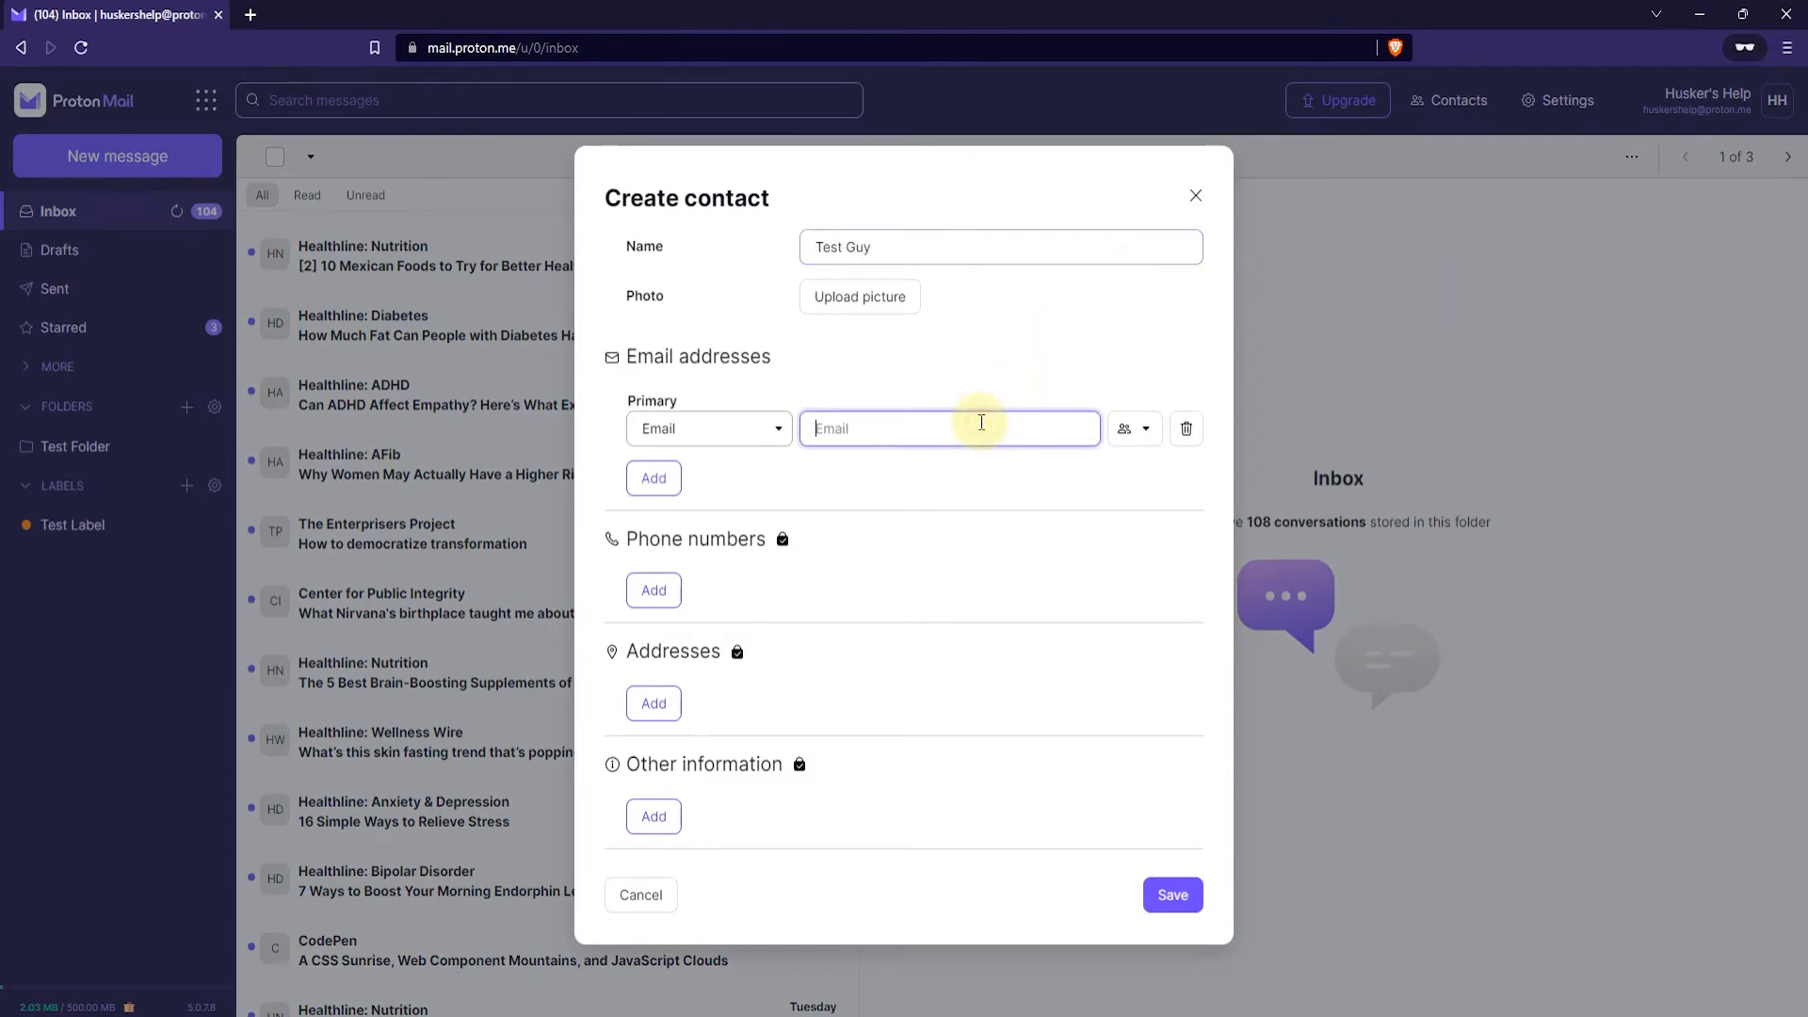
{"action": "type", "text": "testguy@"}
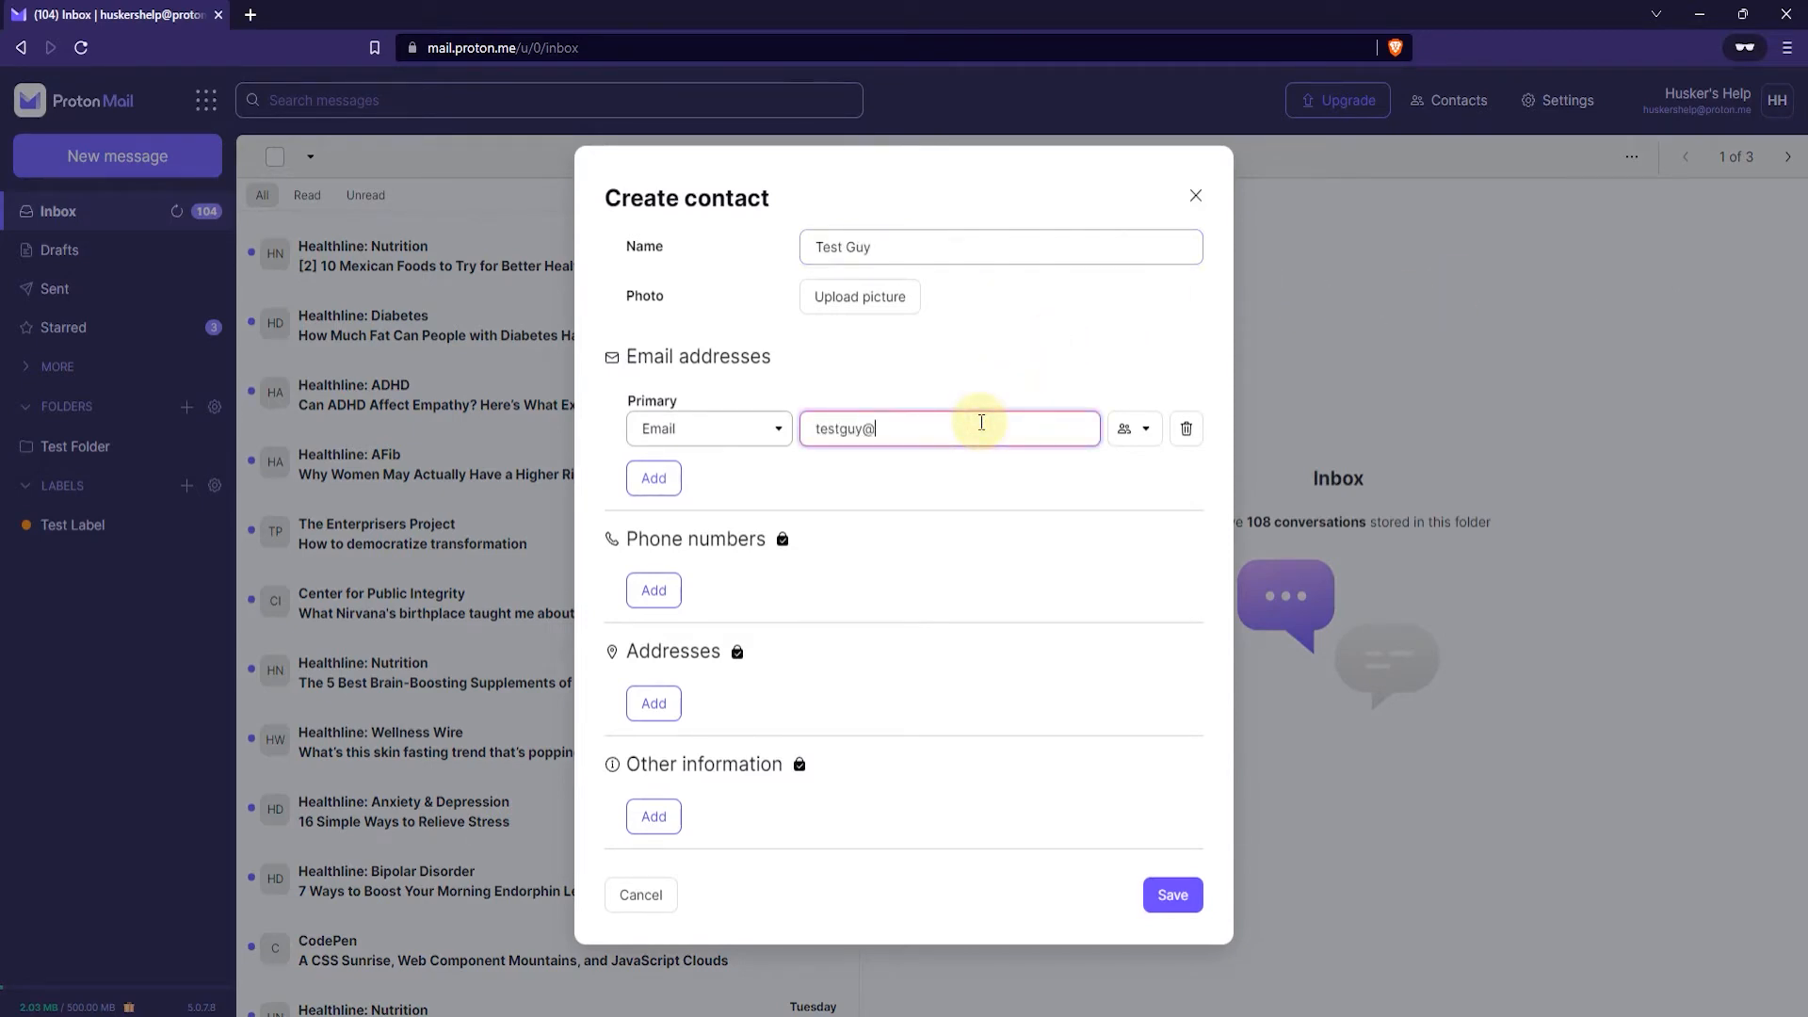
{"action": "type", "text": "testcorp."}
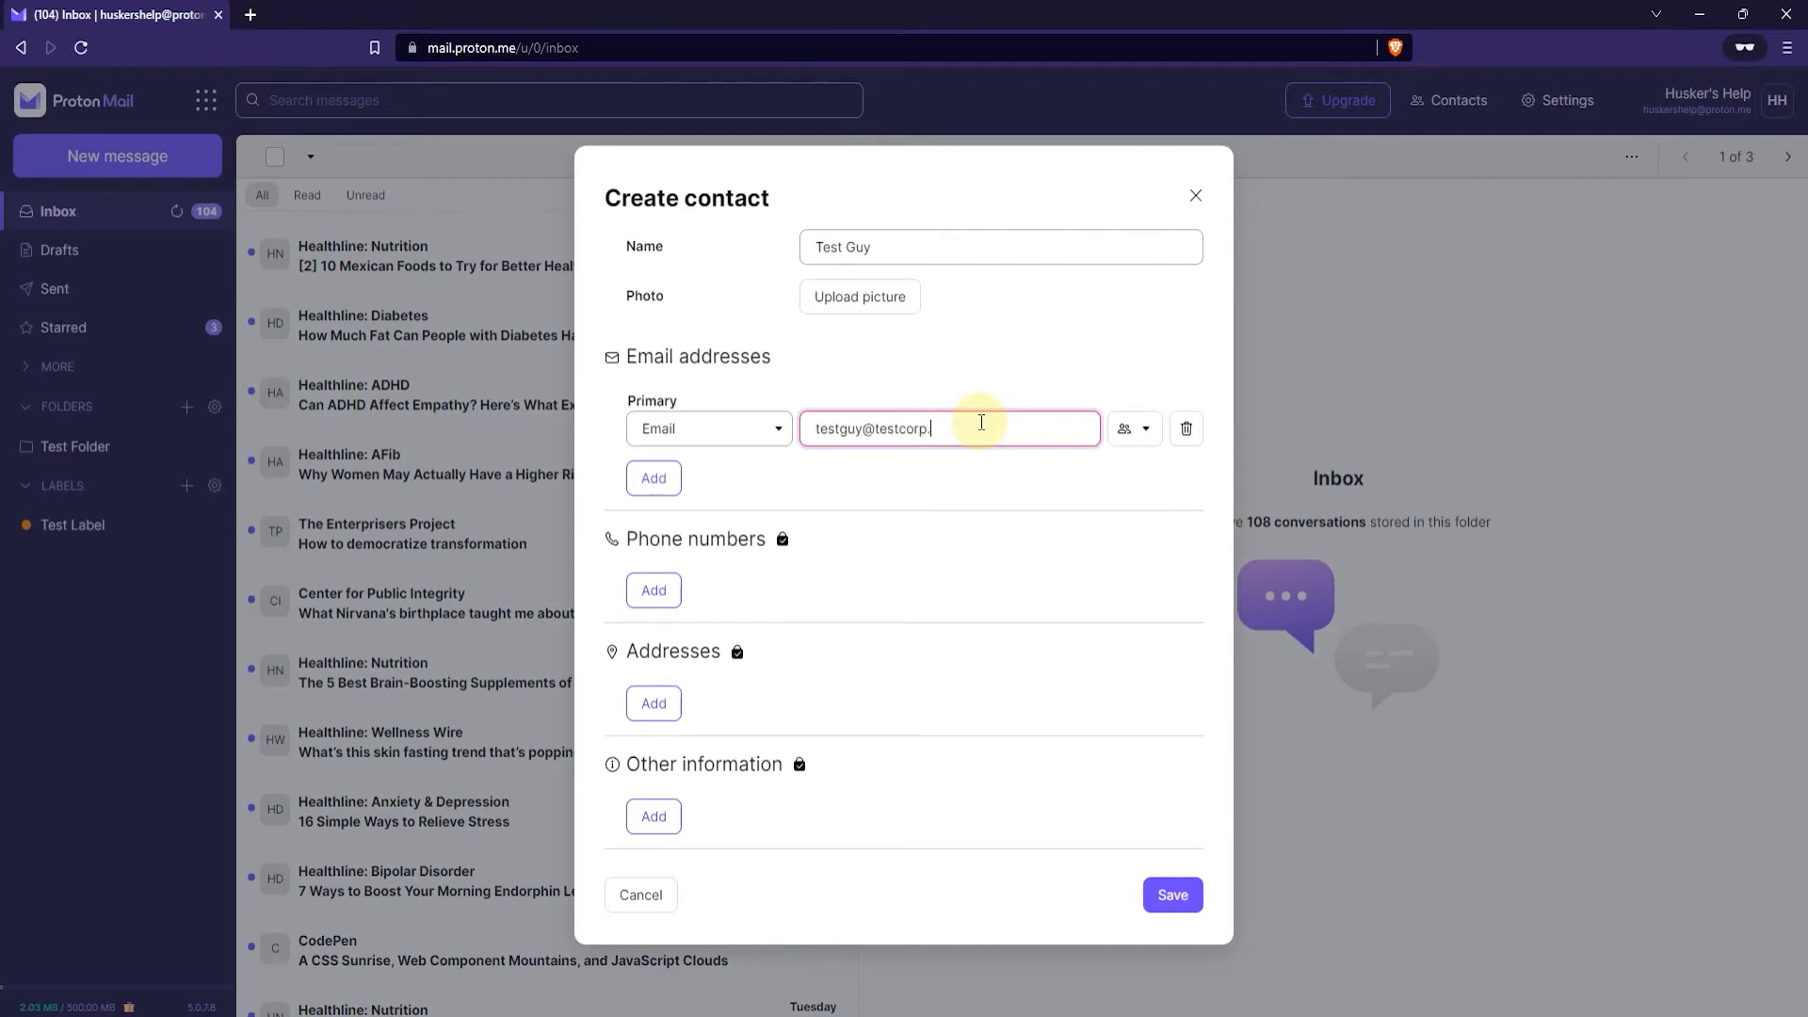
{"action": "type", "text": "com"}
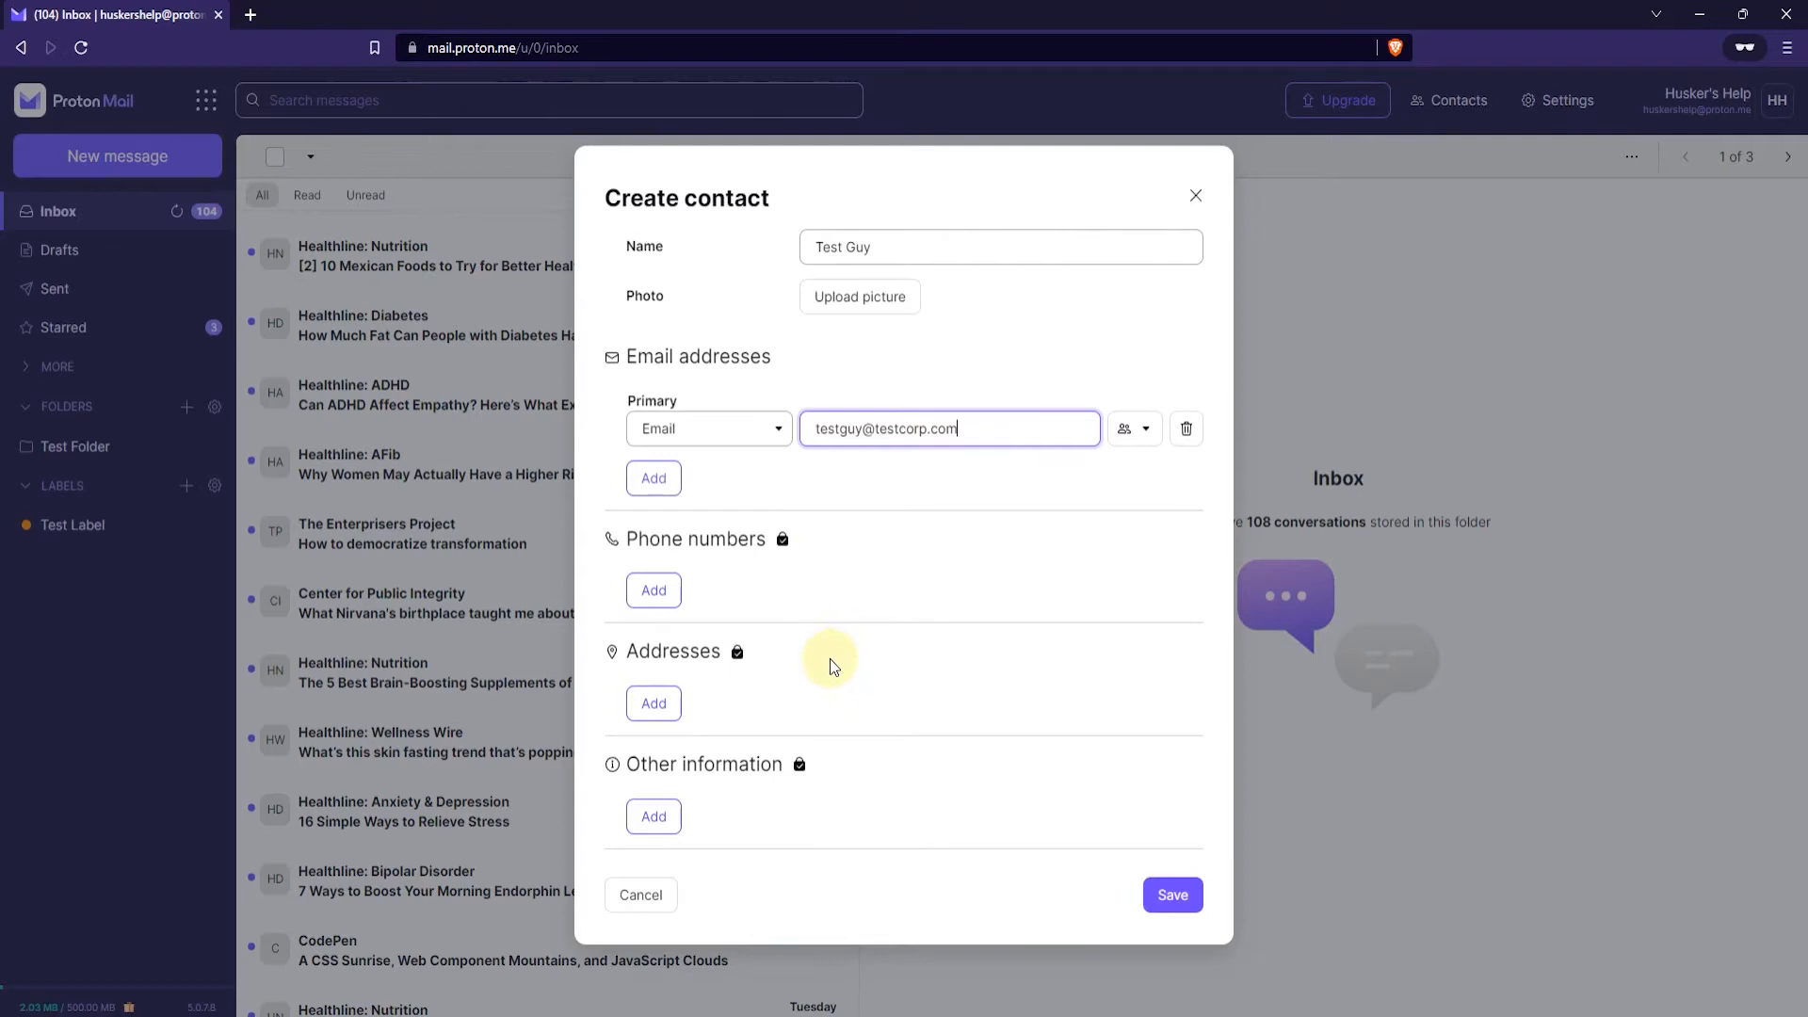
{"action": "mouse_move", "coordinate": [886, 788]}
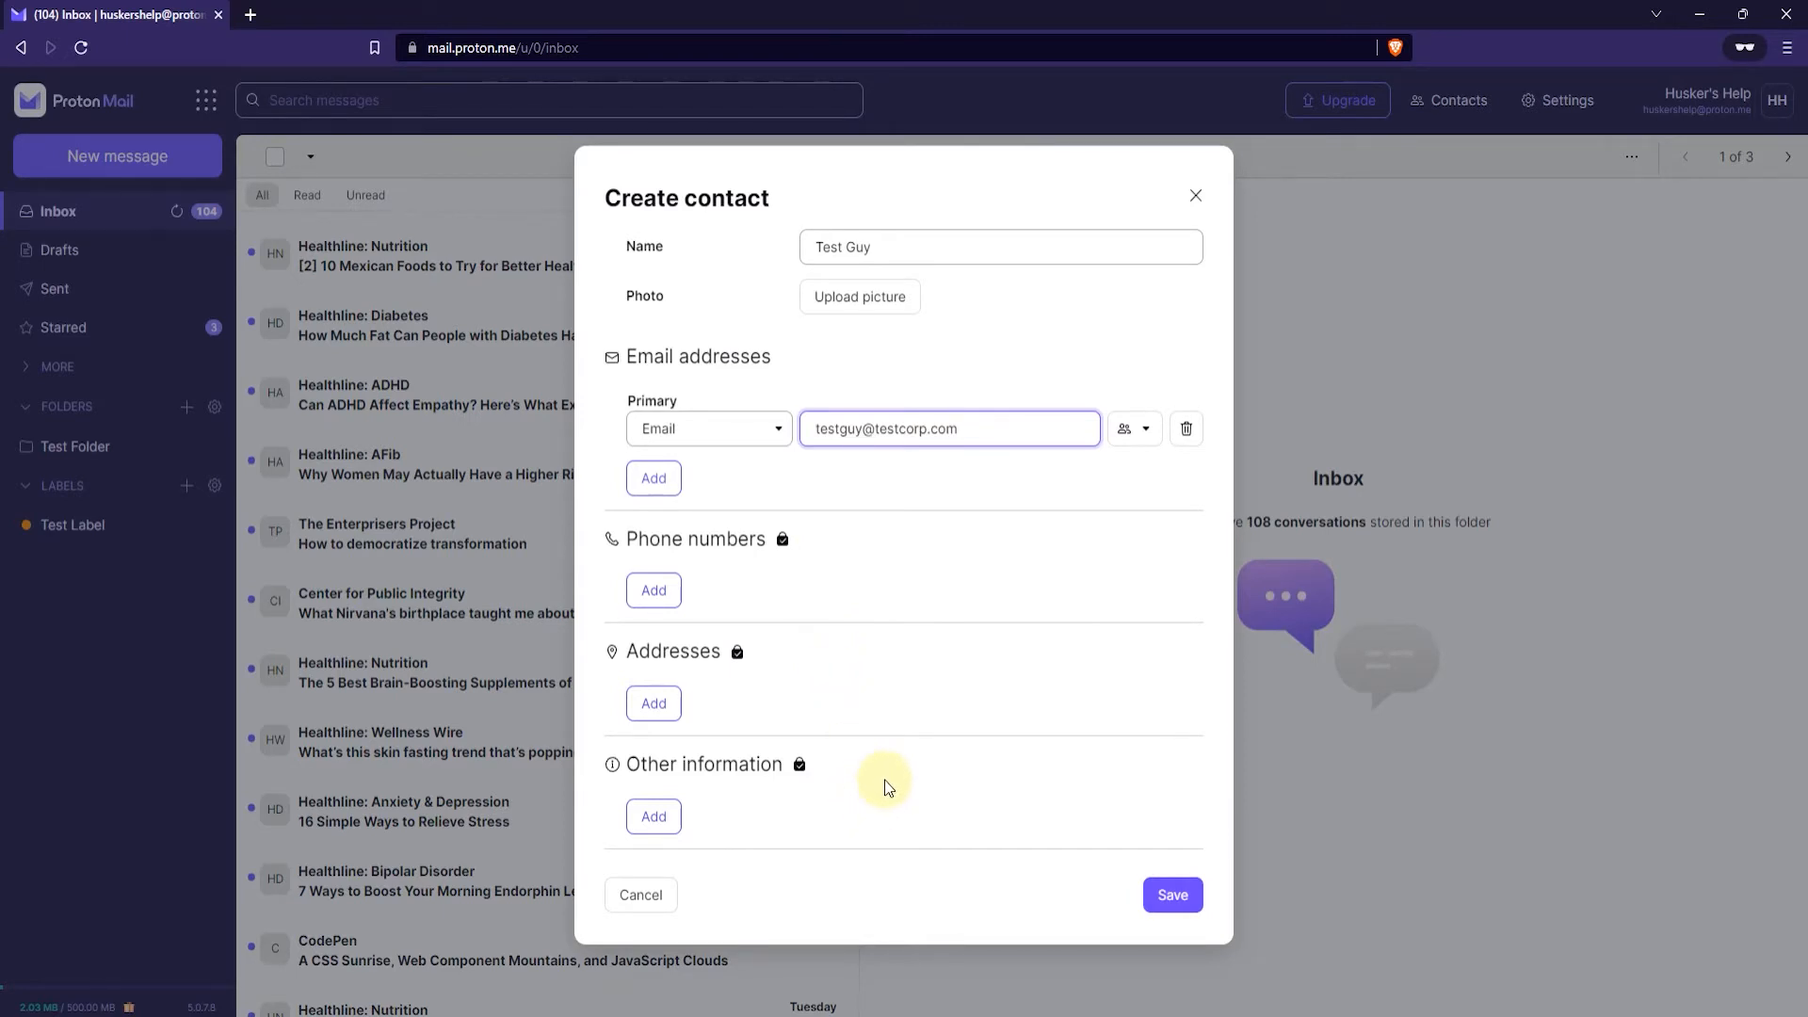
{"action": "mouse_move", "coordinate": [1173, 894]}
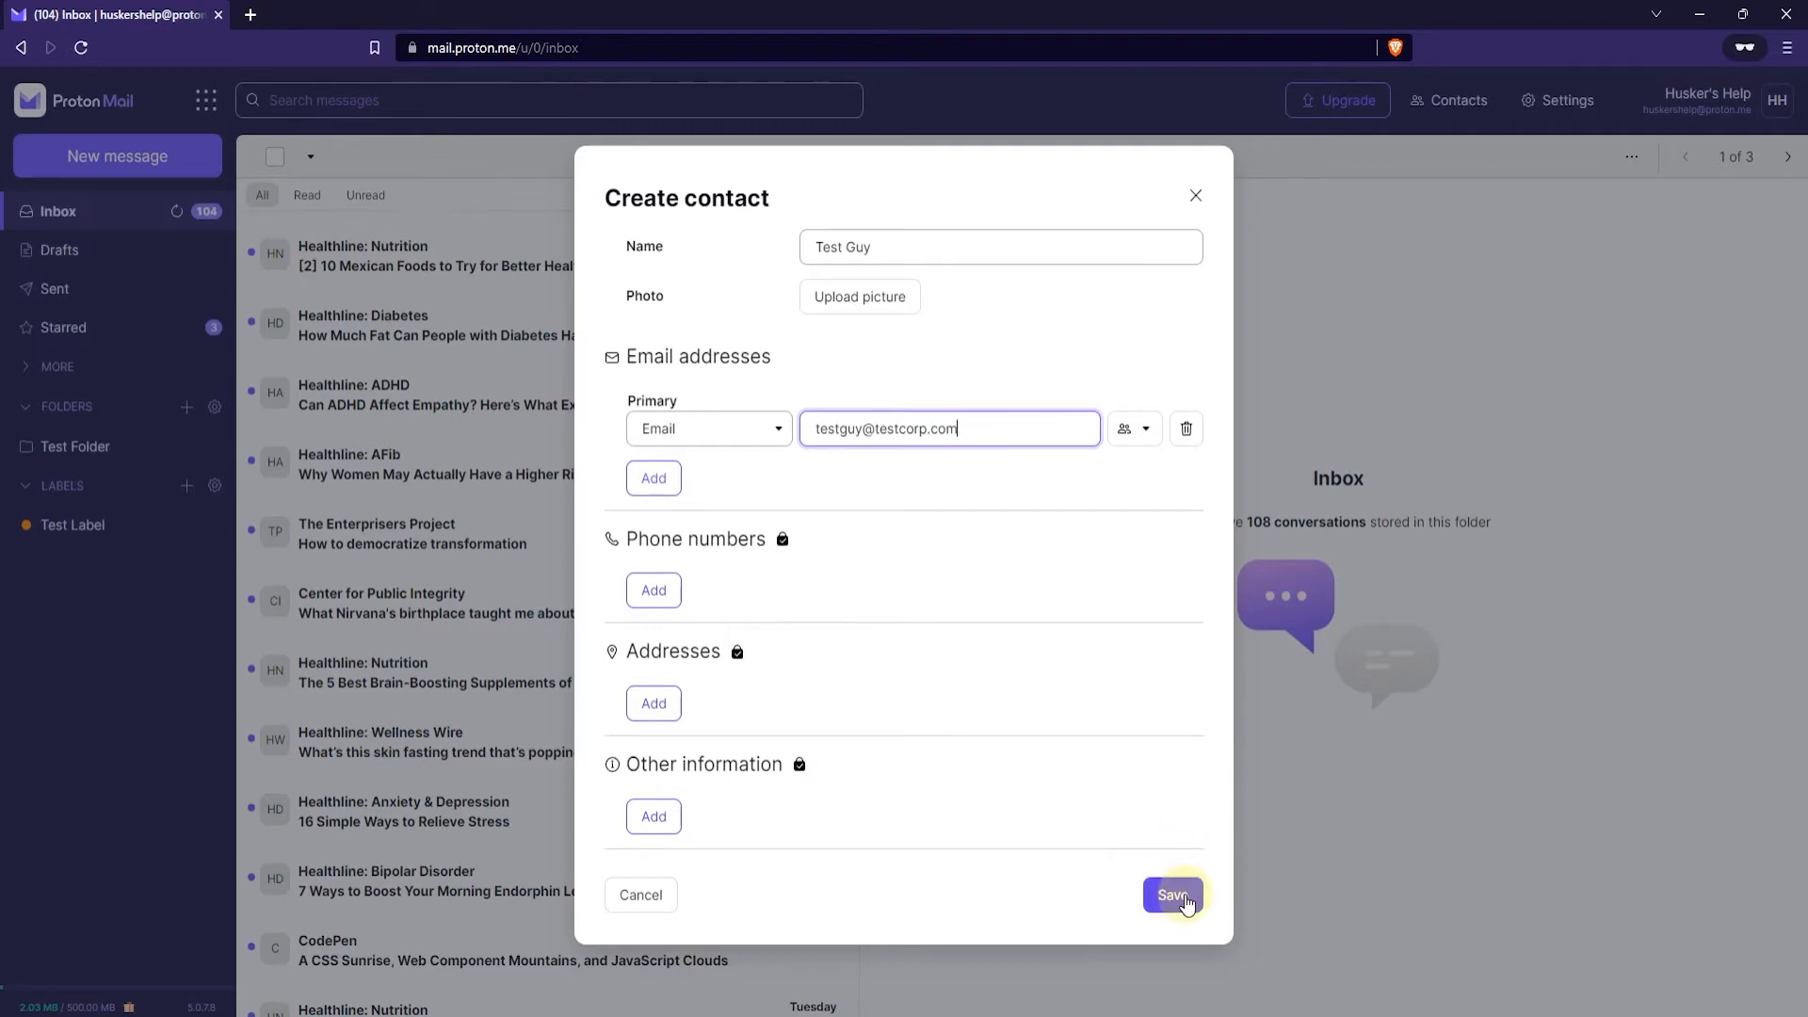
Step: Save Test Guy, confirm it appears as a third contact, then close the list
{"action": "left_click", "coordinate": [1172, 894]}
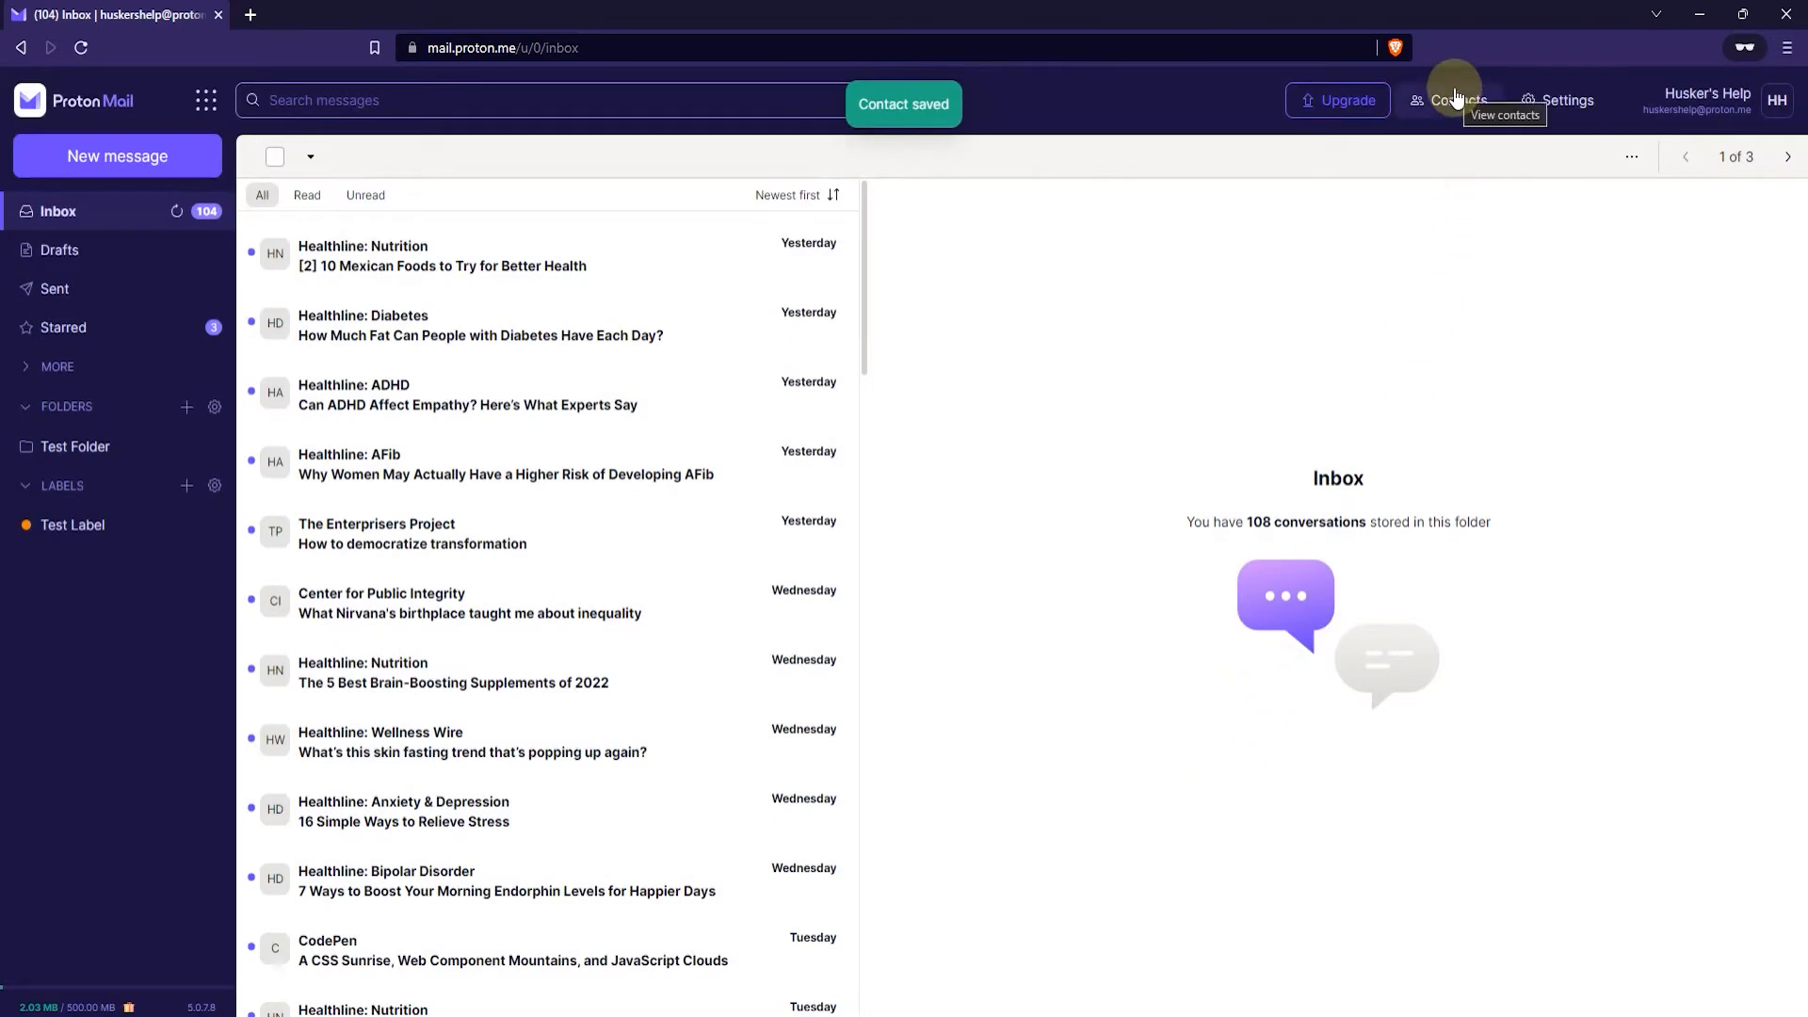
{"action": "left_click", "coordinate": [1458, 101]}
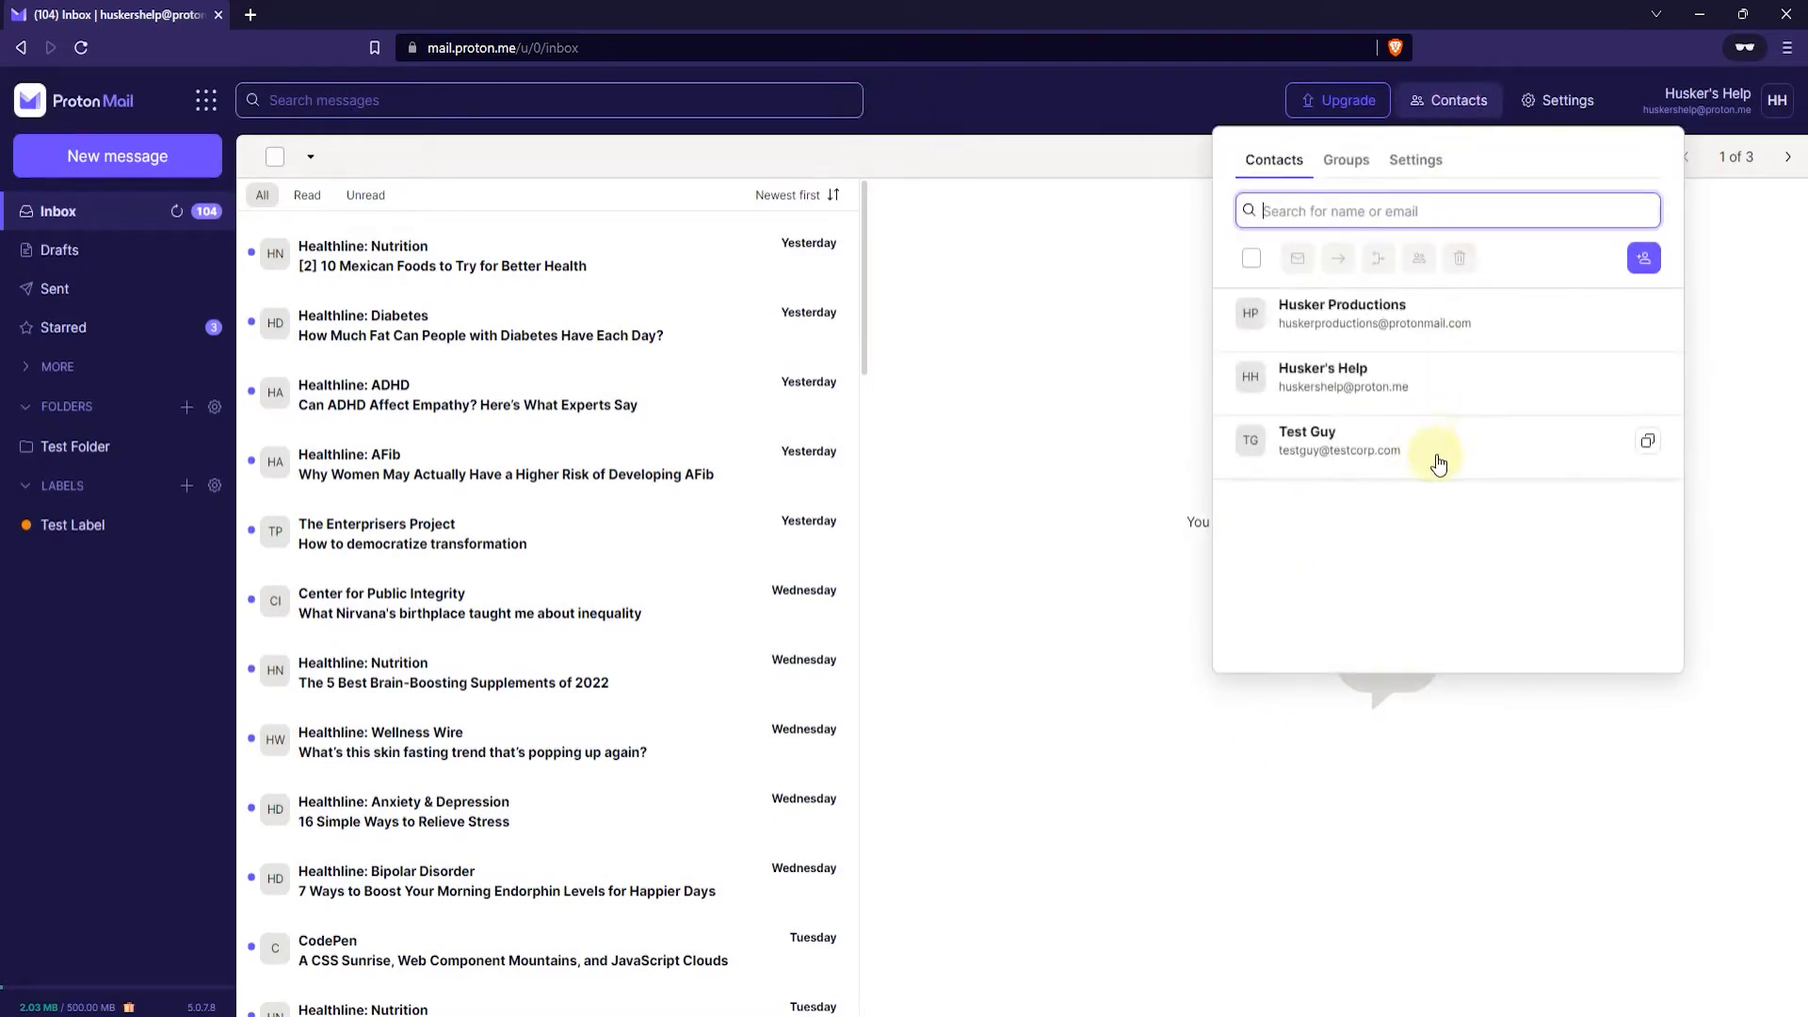
{"action": "mouse_move", "coordinate": [1422, 462]}
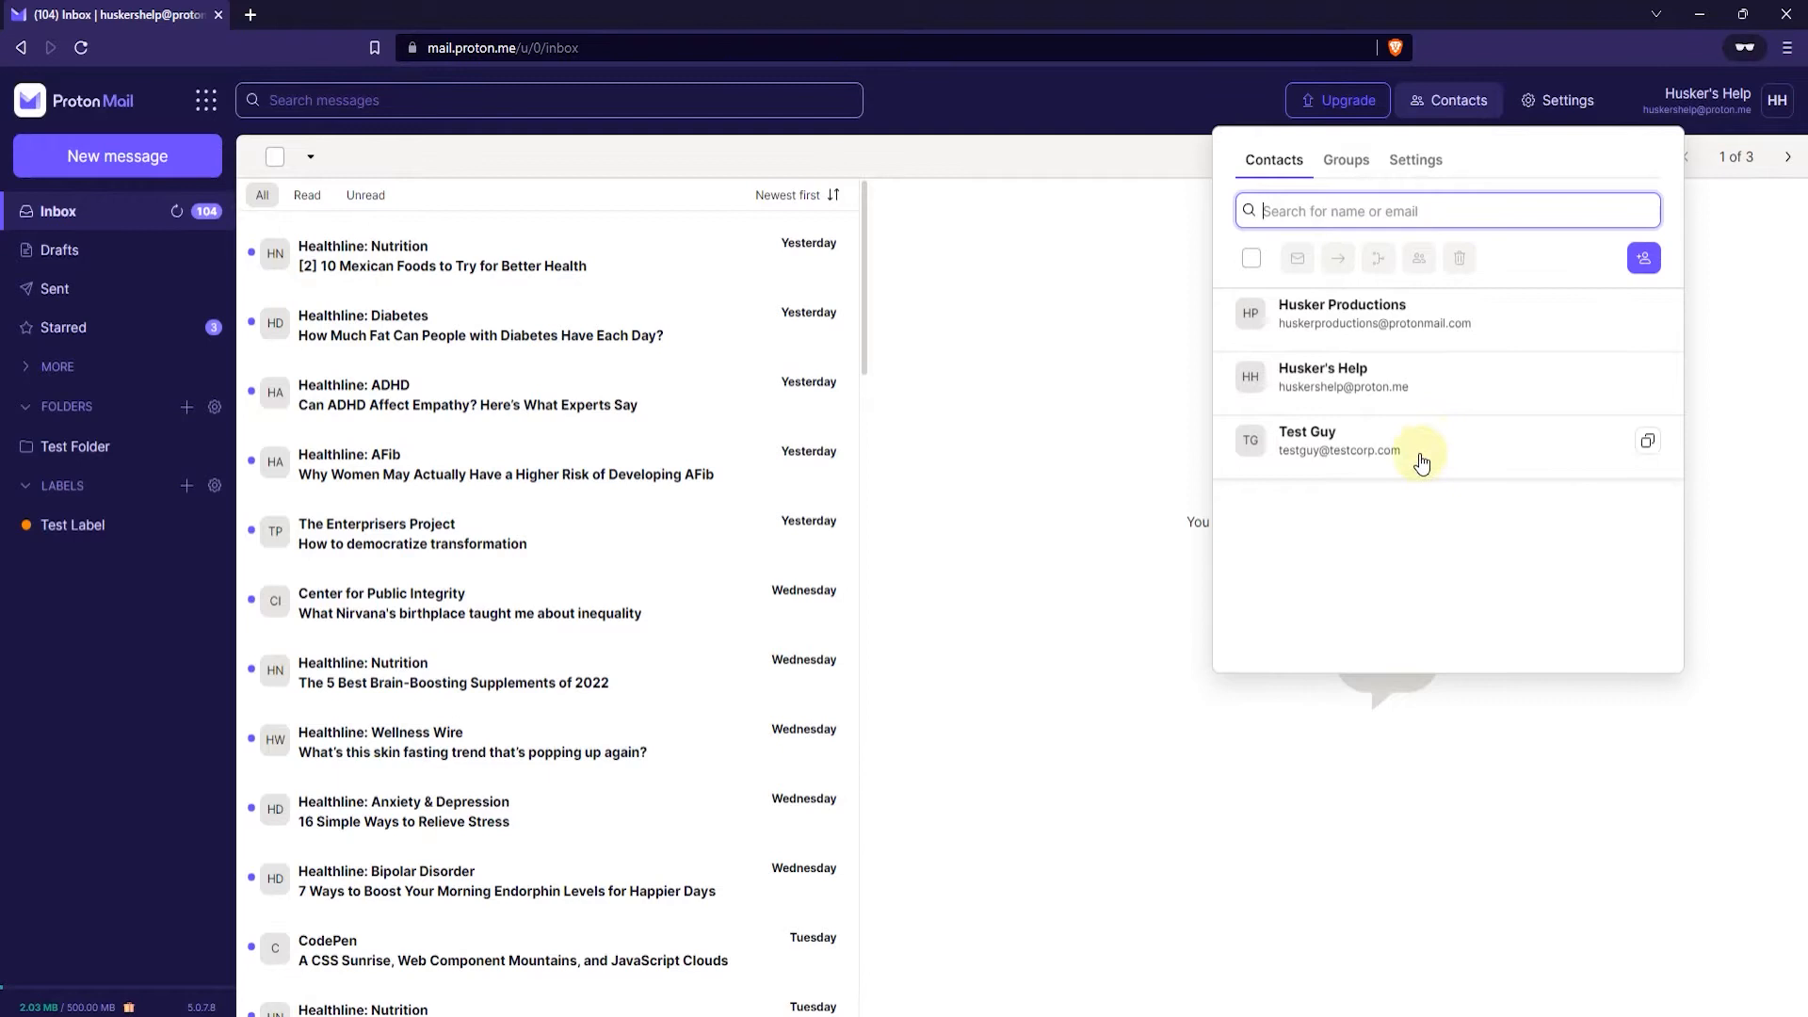
{"action": "left_click", "coordinate": [1027, 447]}
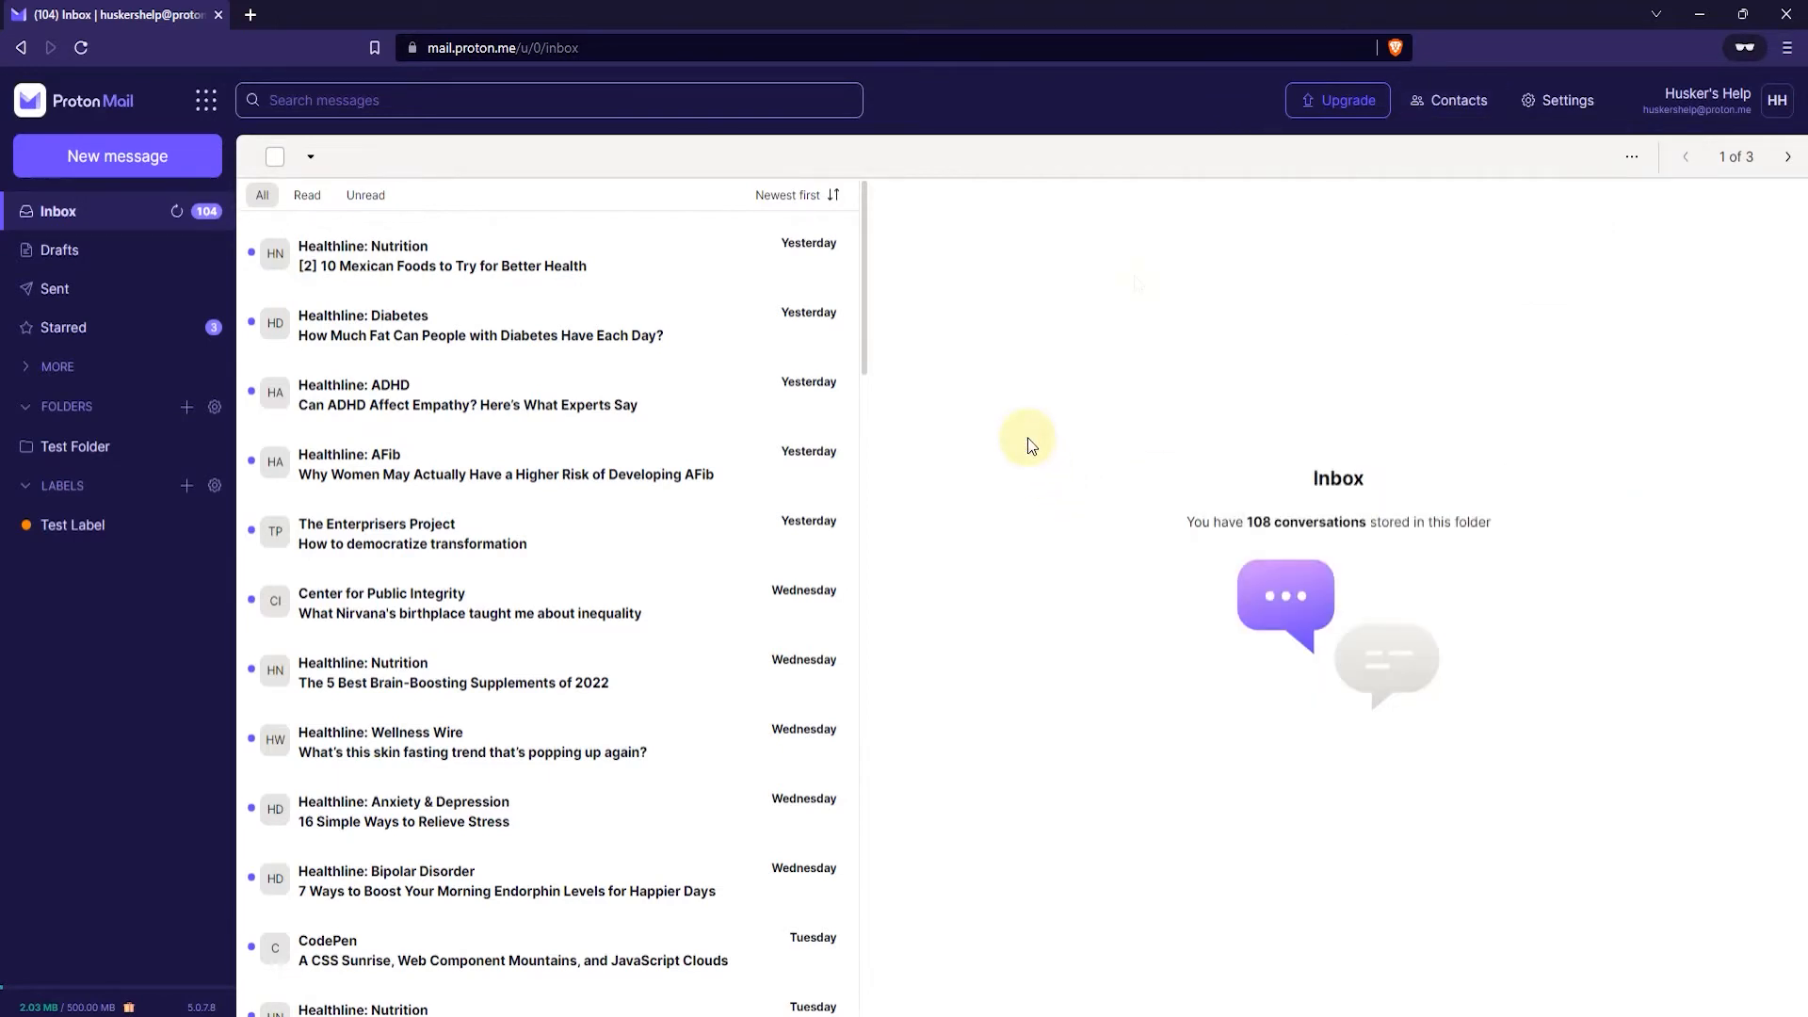
{"action": "mouse_move", "coordinate": [1136, 282]}
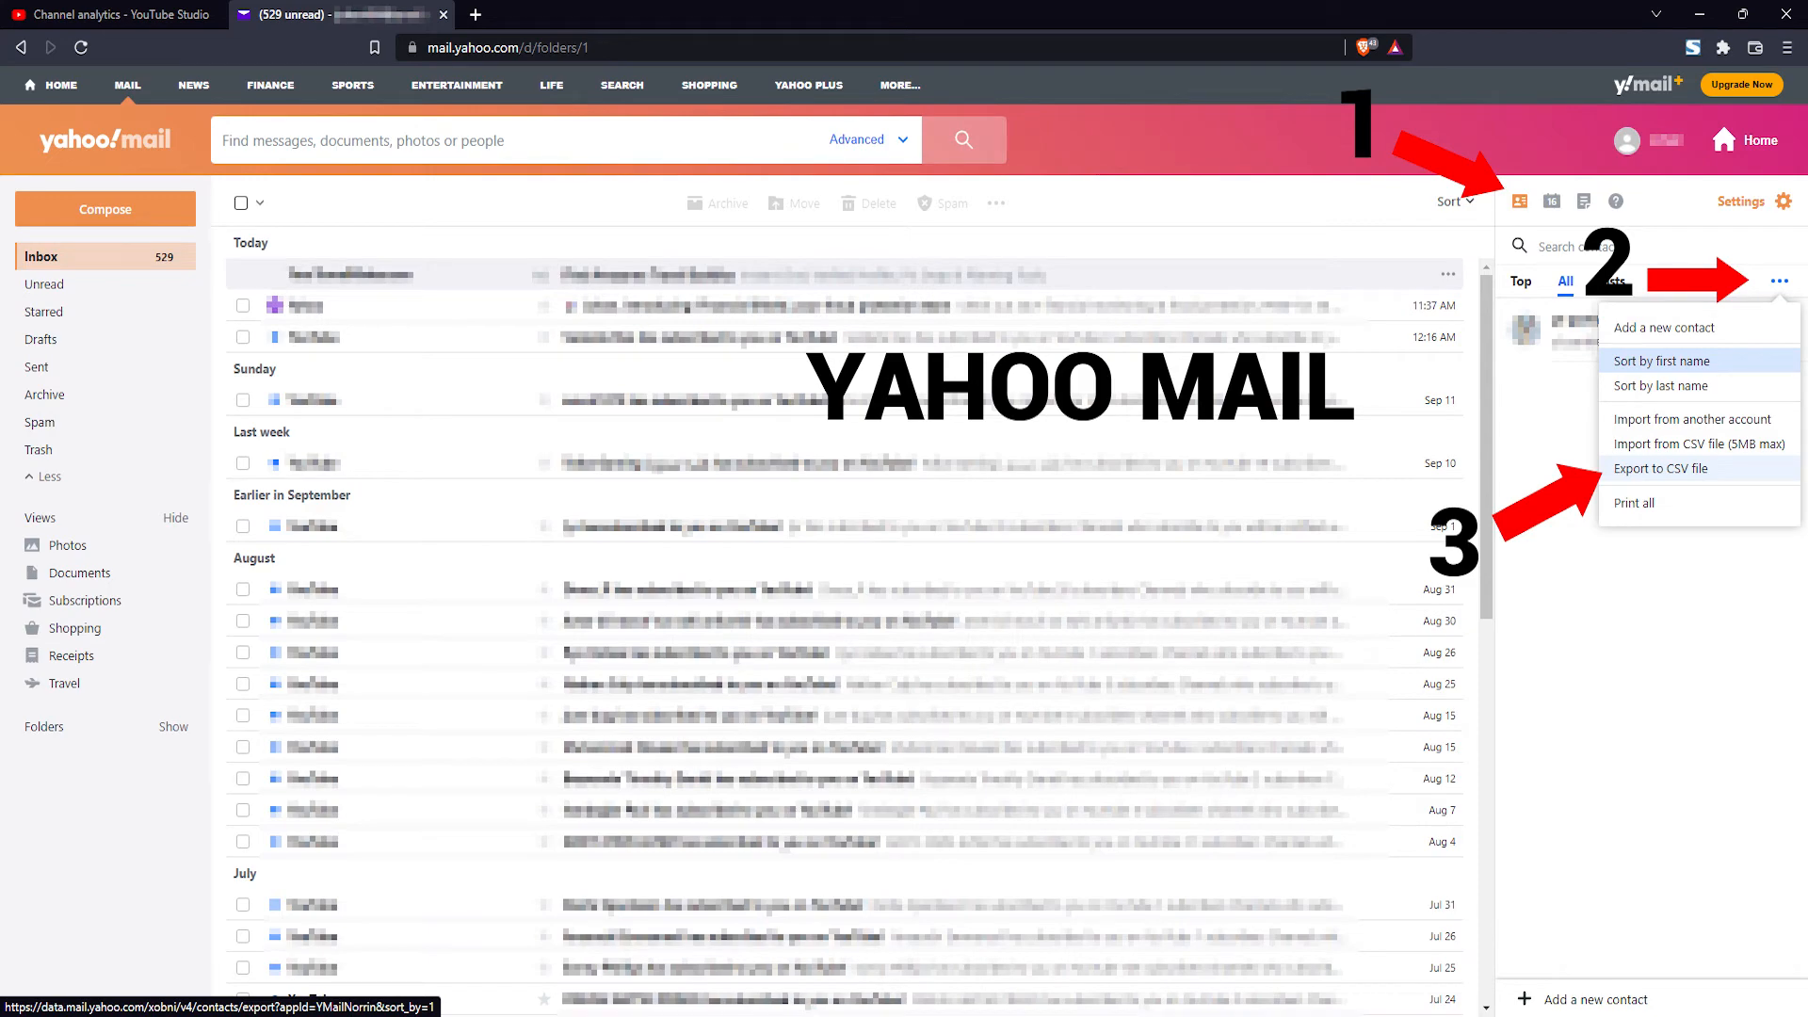
Step: Switch back to the Proton Mail inbox tab
{"action": "left_click", "coordinate": [109, 15]}
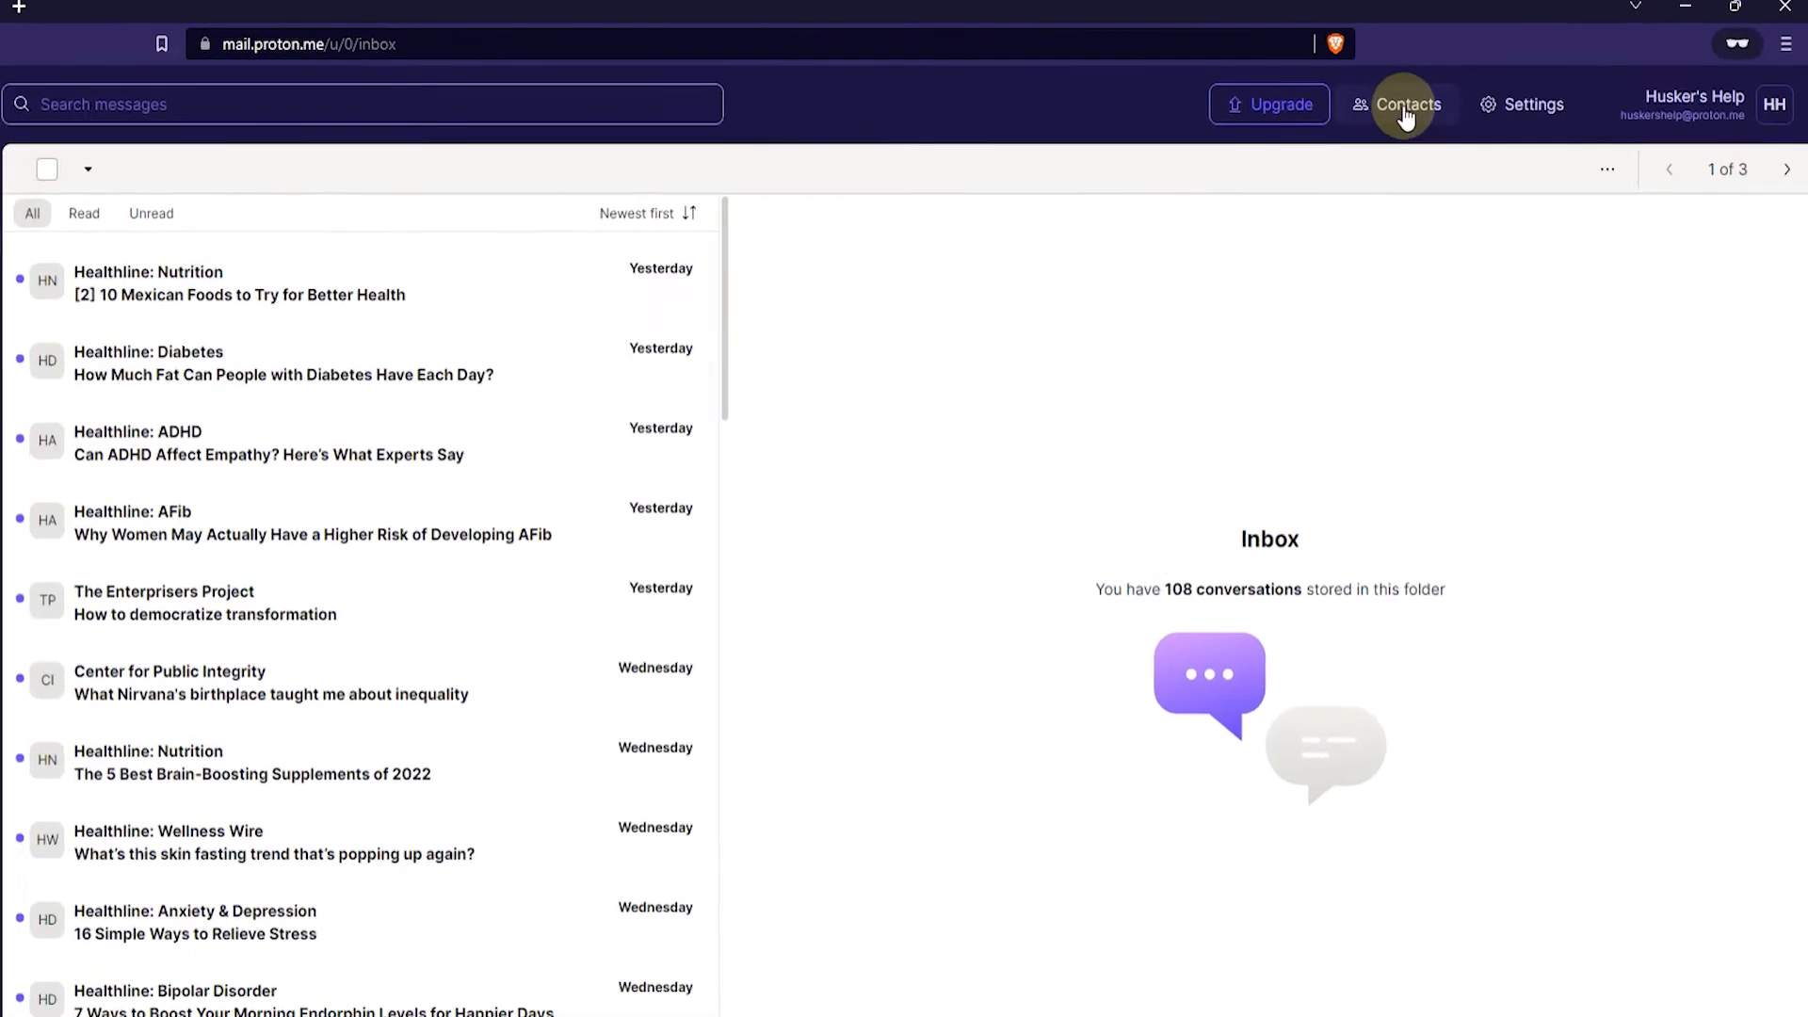
Step: Open the contacts panel's Settings with the CSV/vCard import and export options
{"action": "left_click", "coordinate": [1406, 103]}
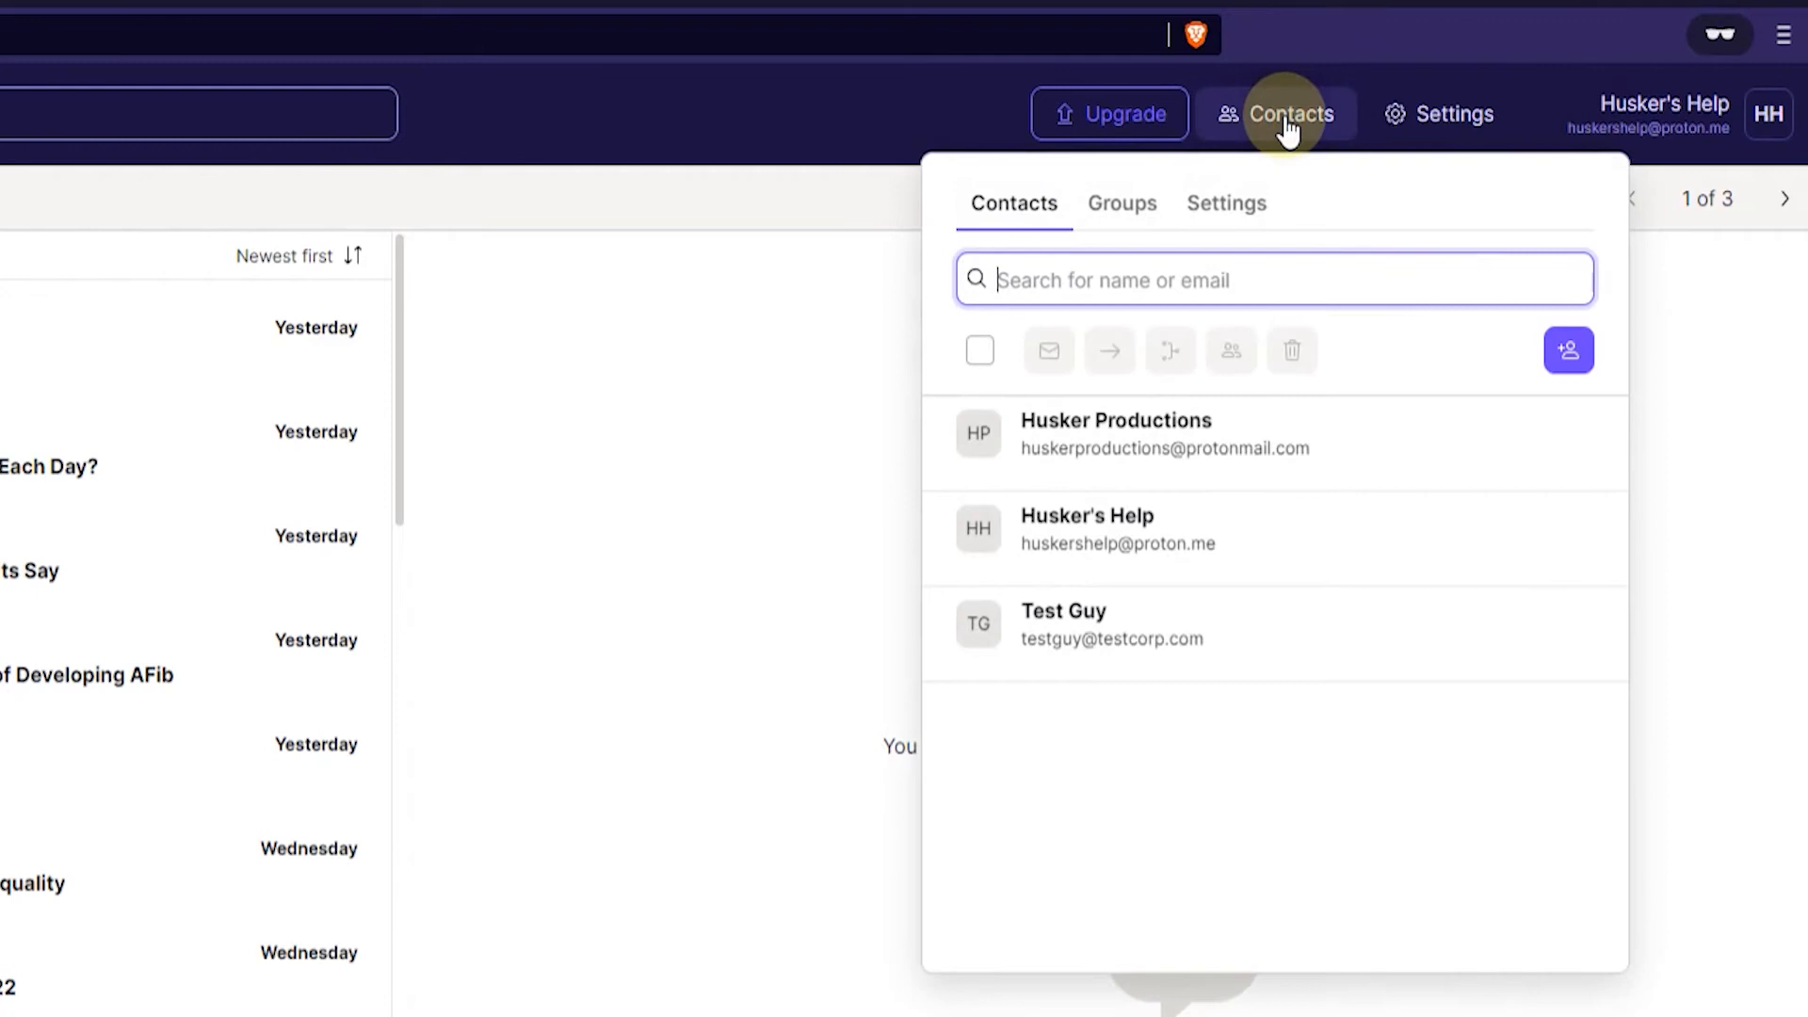
{"action": "left_click", "coordinate": [1227, 204]}
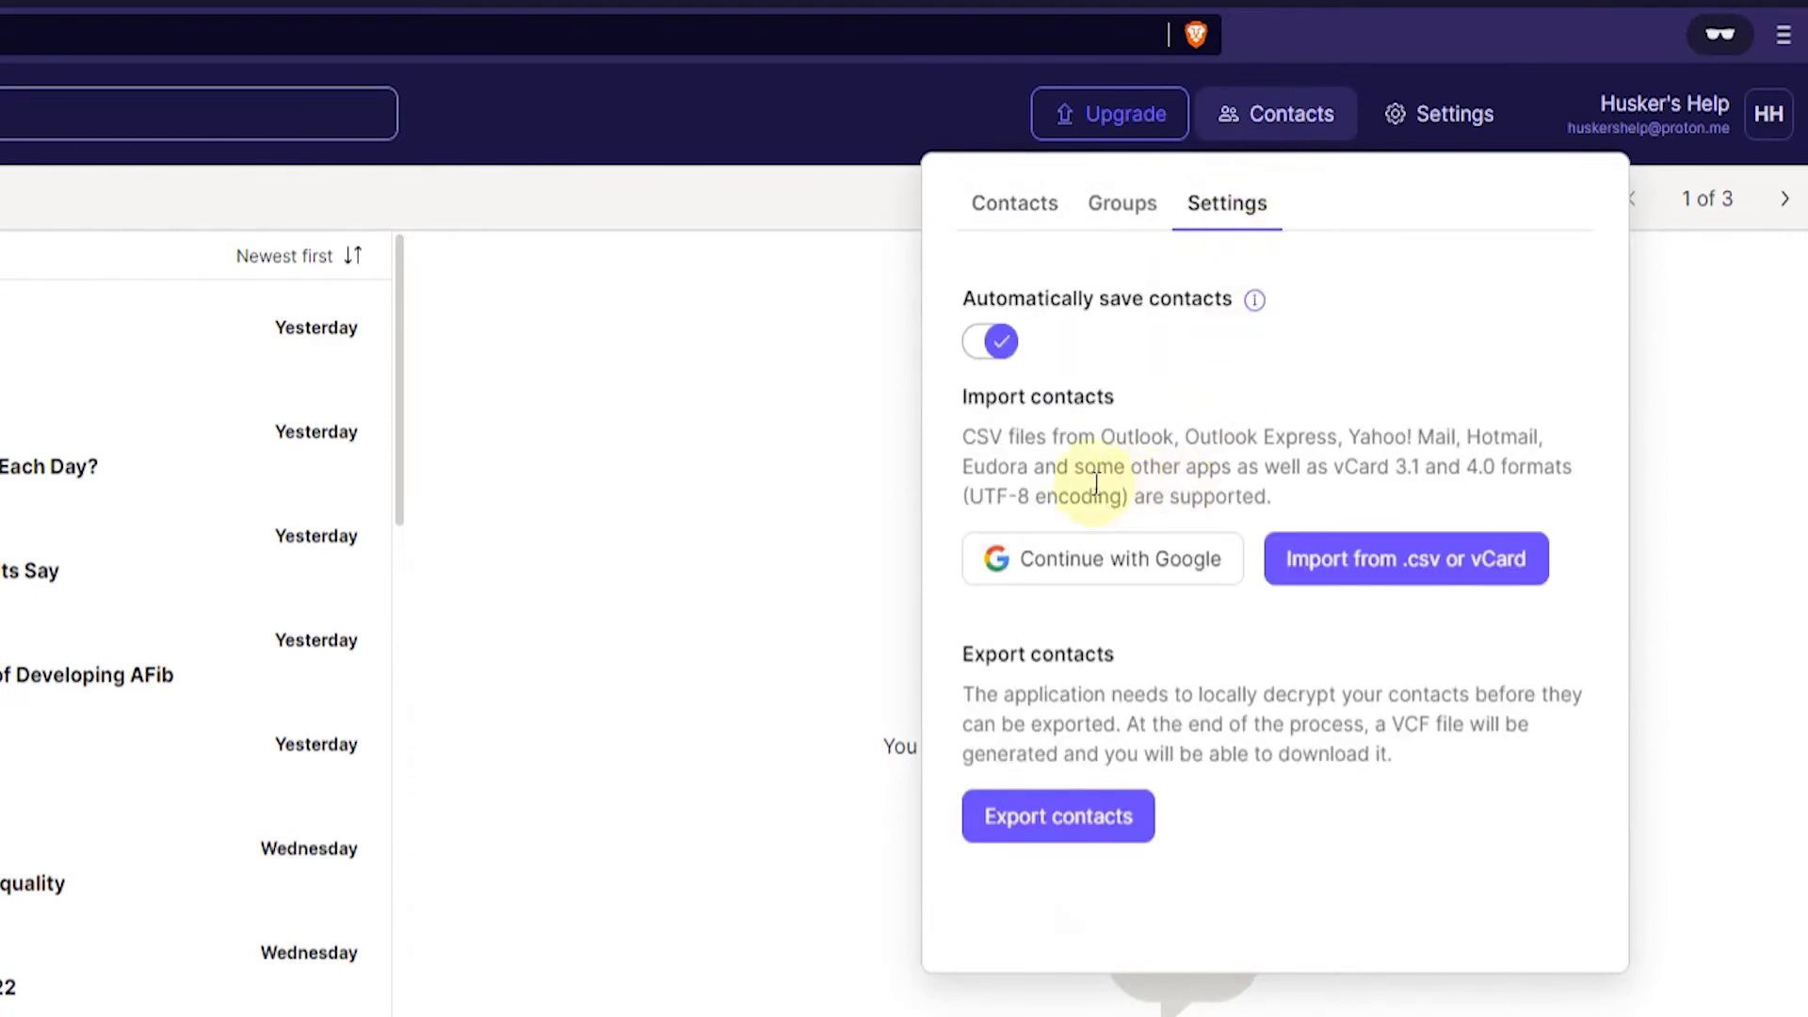
{"action": "mouse_move", "coordinate": [1059, 545]}
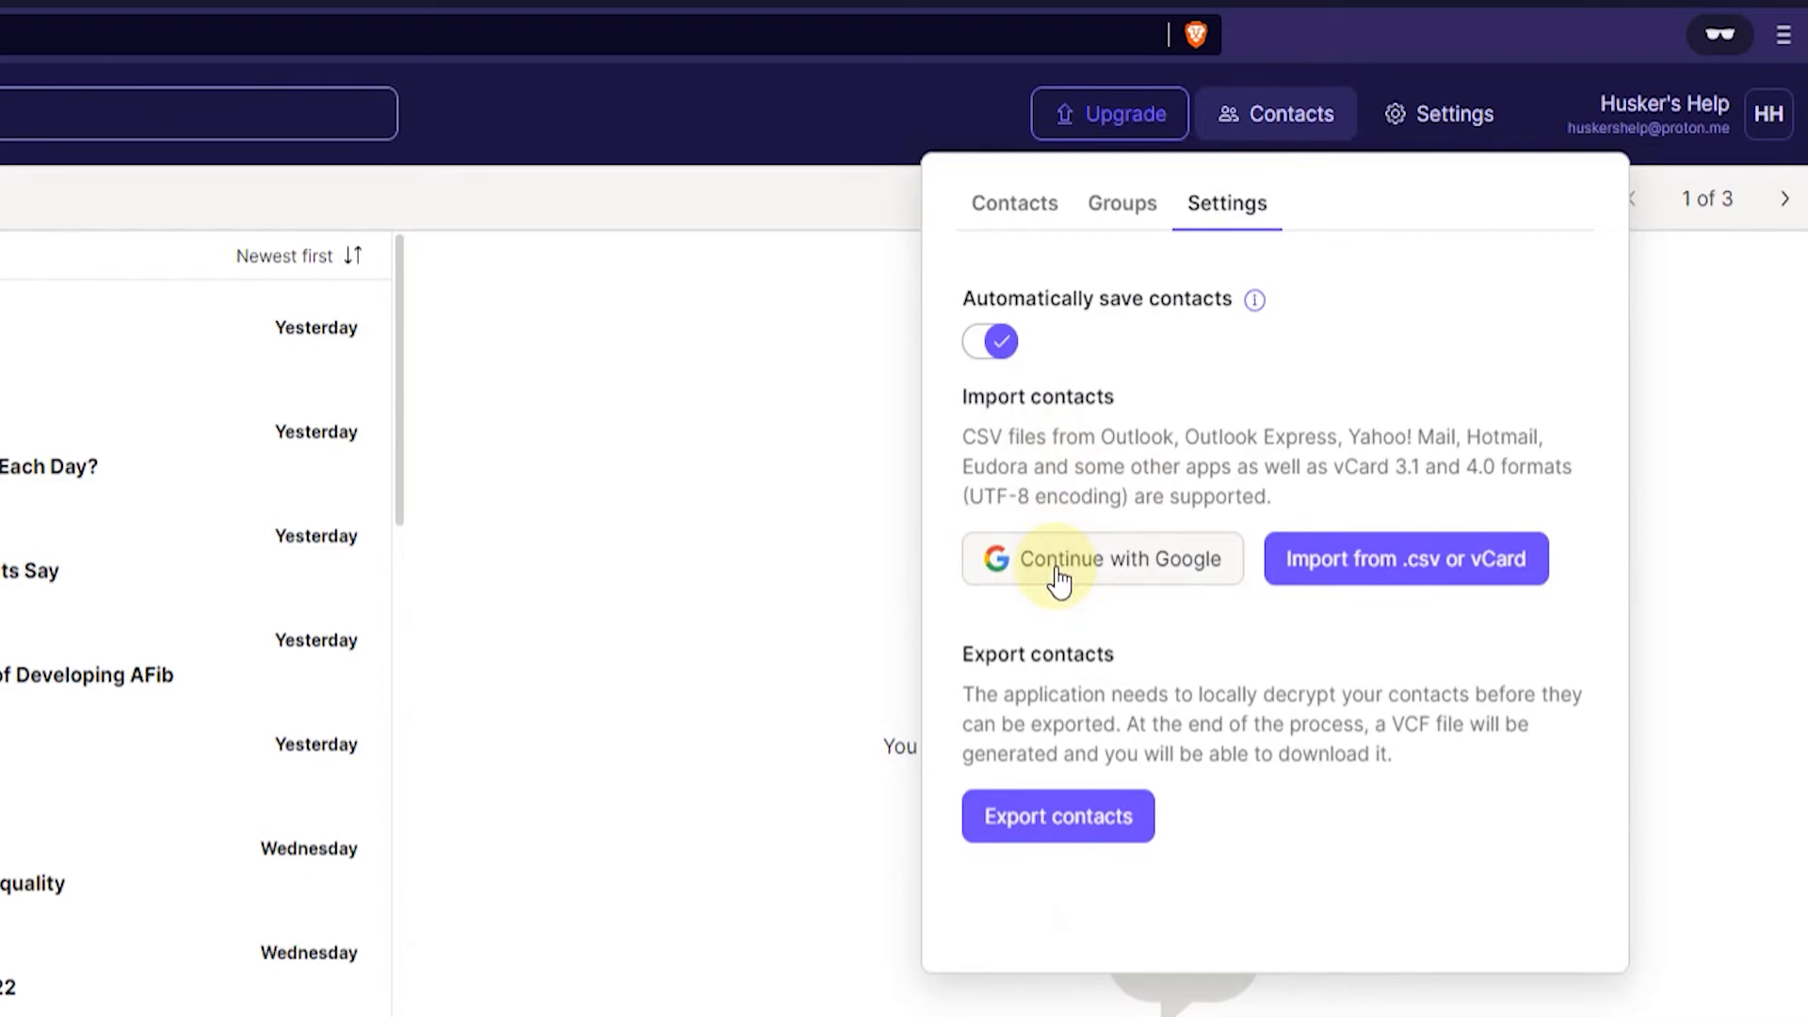
{"action": "mouse_move", "coordinate": [1334, 565]}
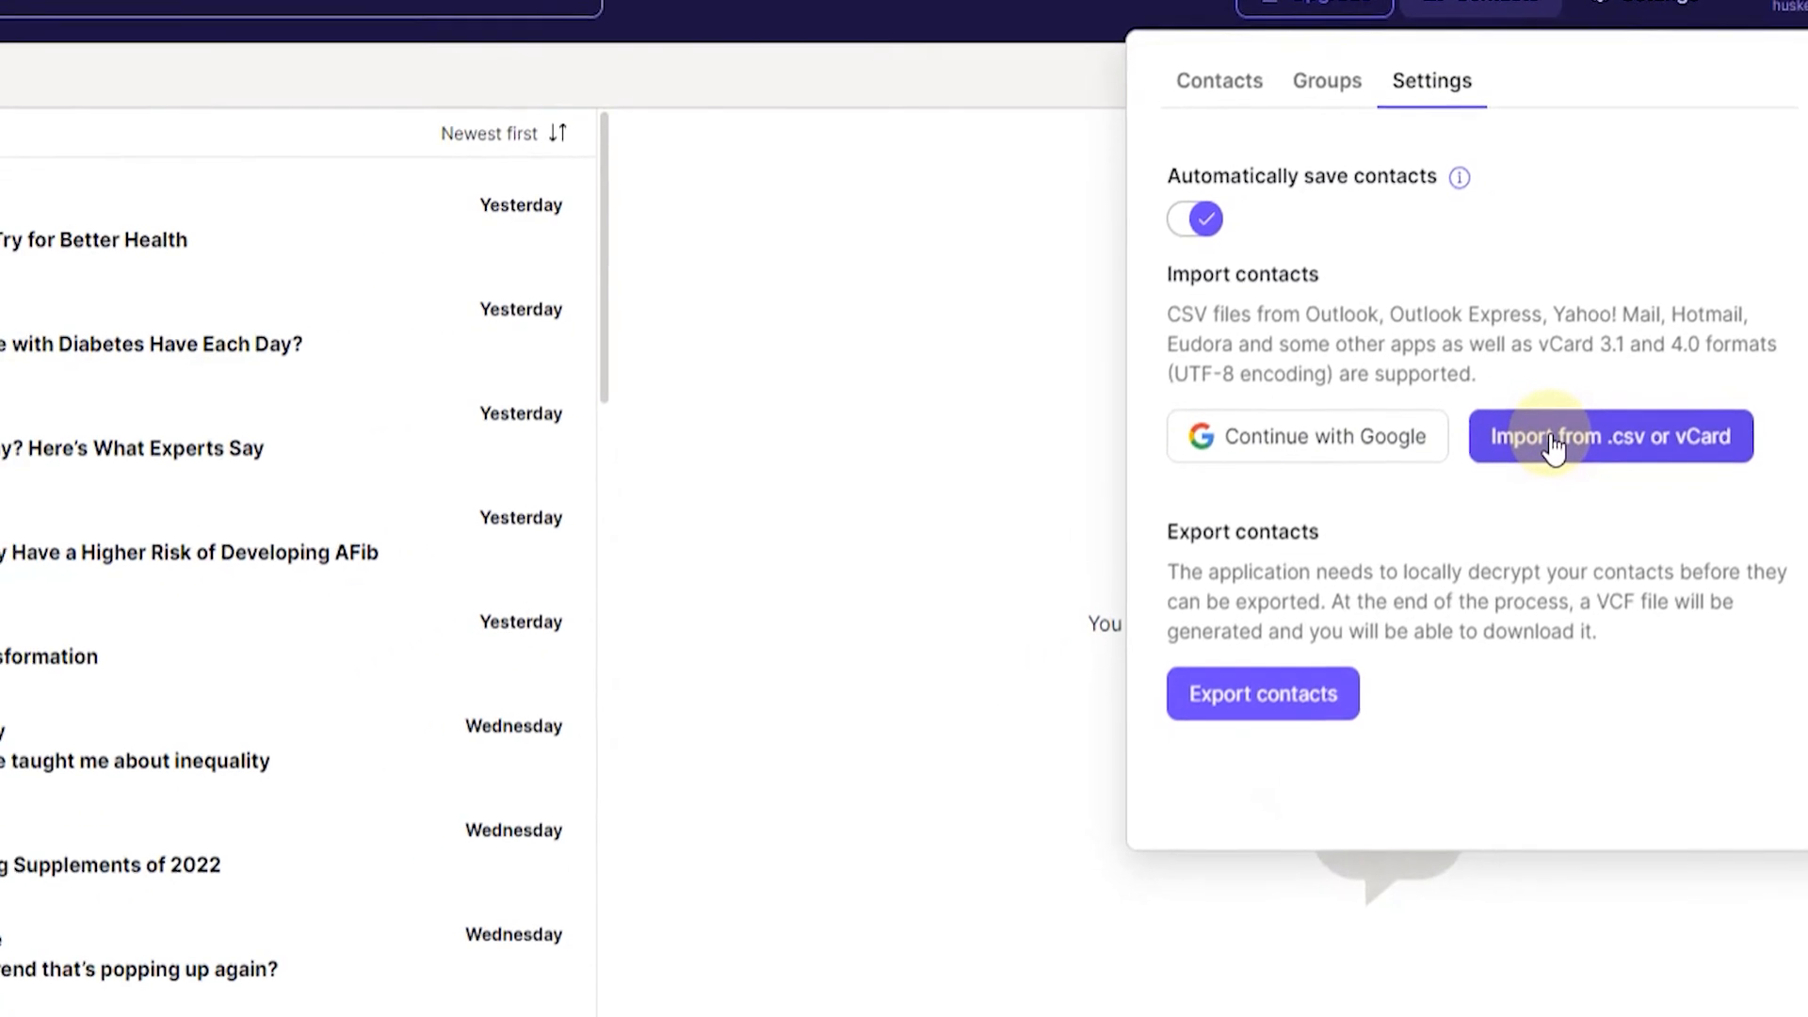
Step: Choose yahoo_contacts.csv as the file for a new contact import
{"action": "left_click", "coordinate": [1609, 436]}
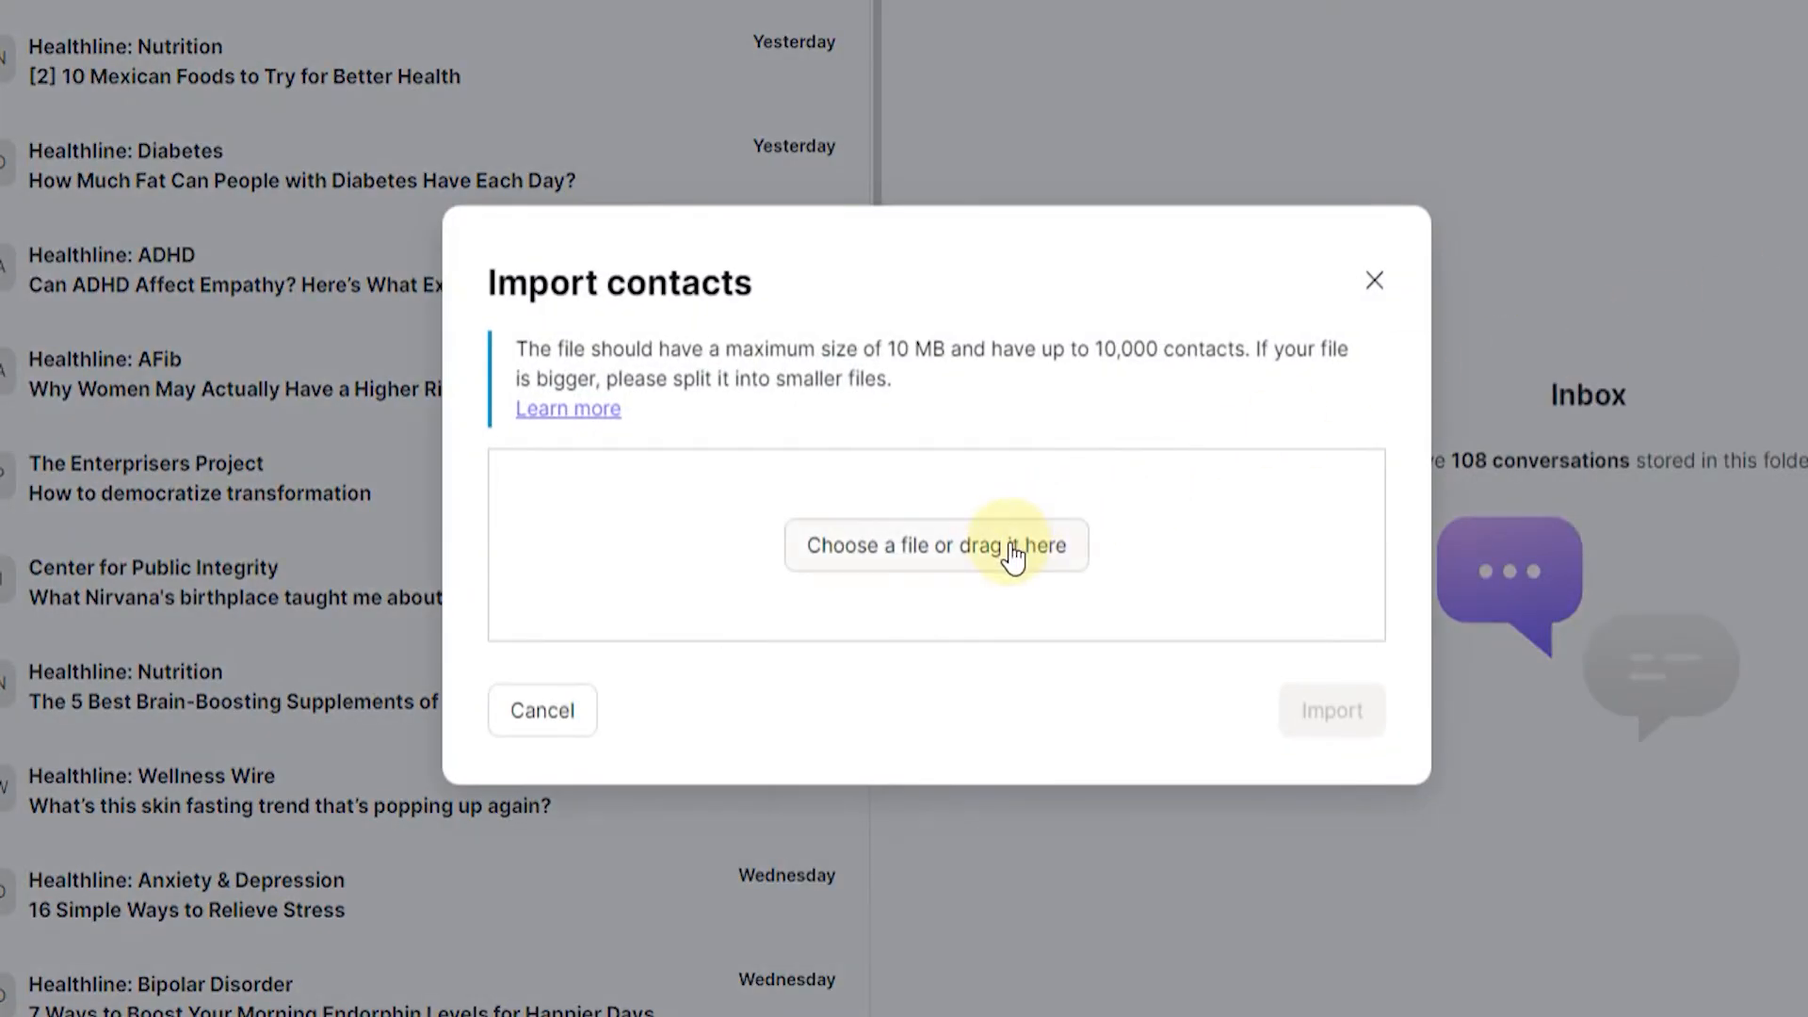
{"action": "left_click", "coordinate": [935, 545]}
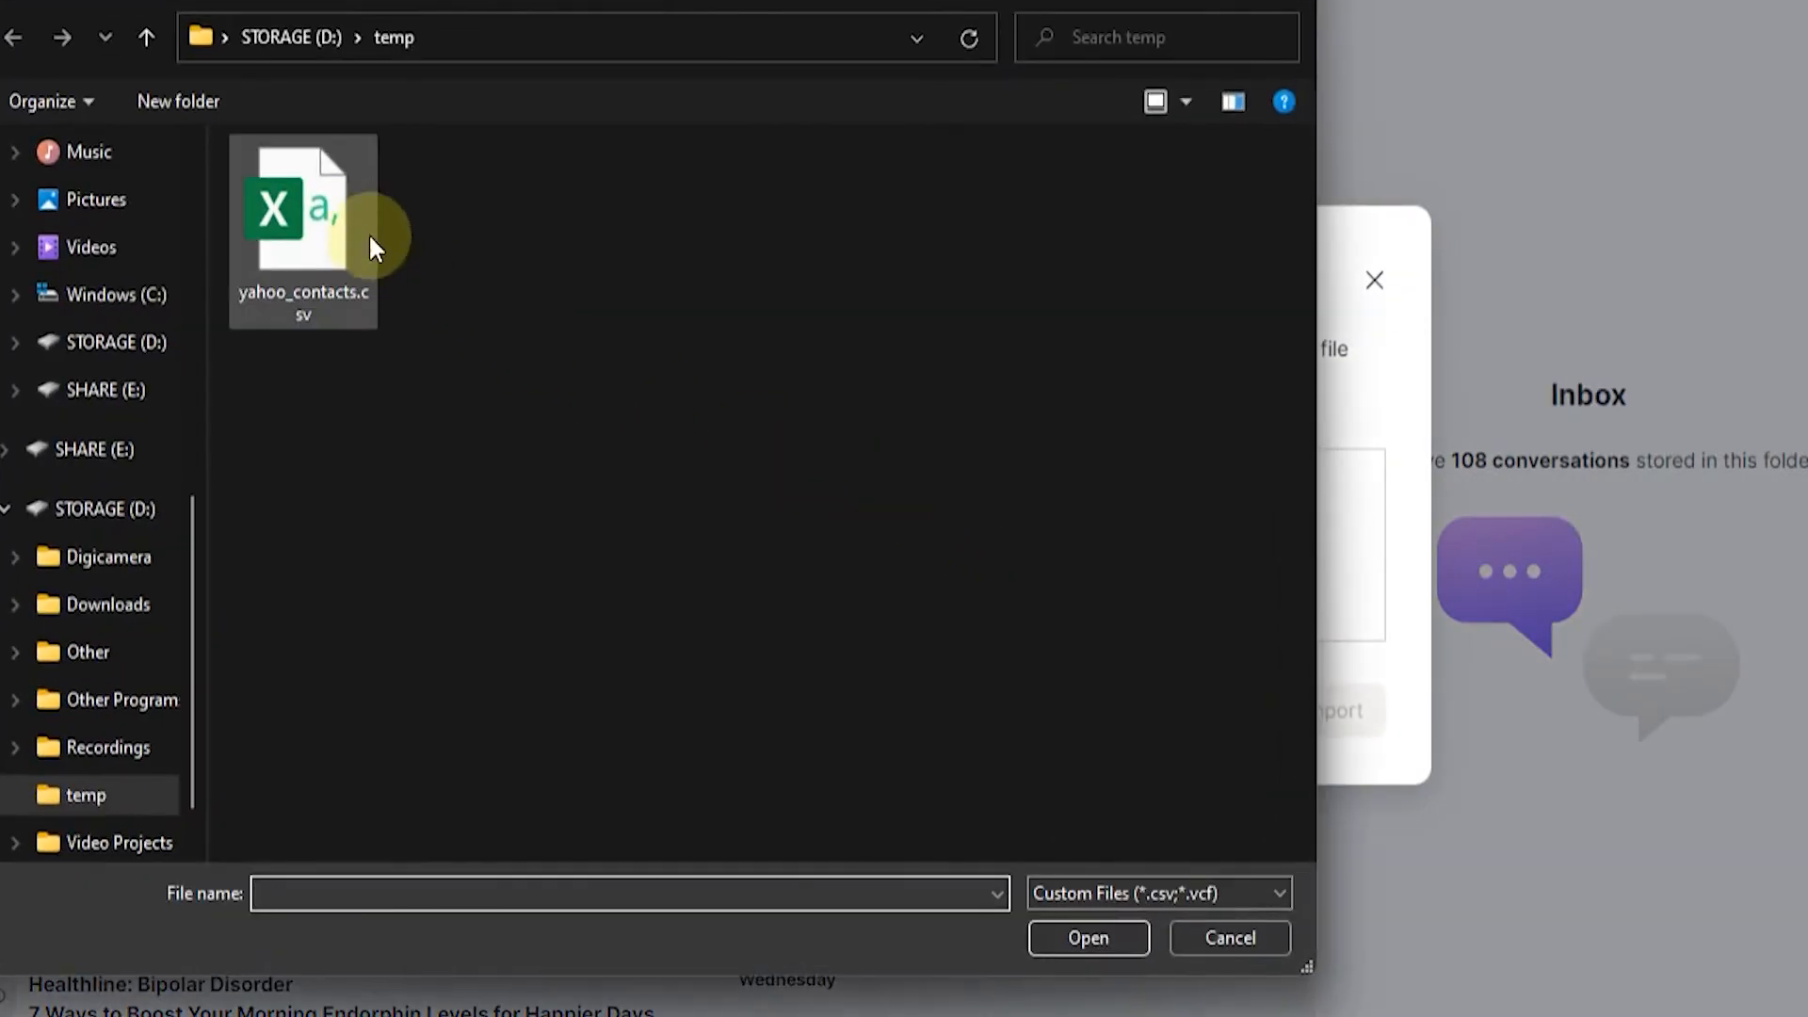
{"action": "left_click", "coordinate": [303, 213]}
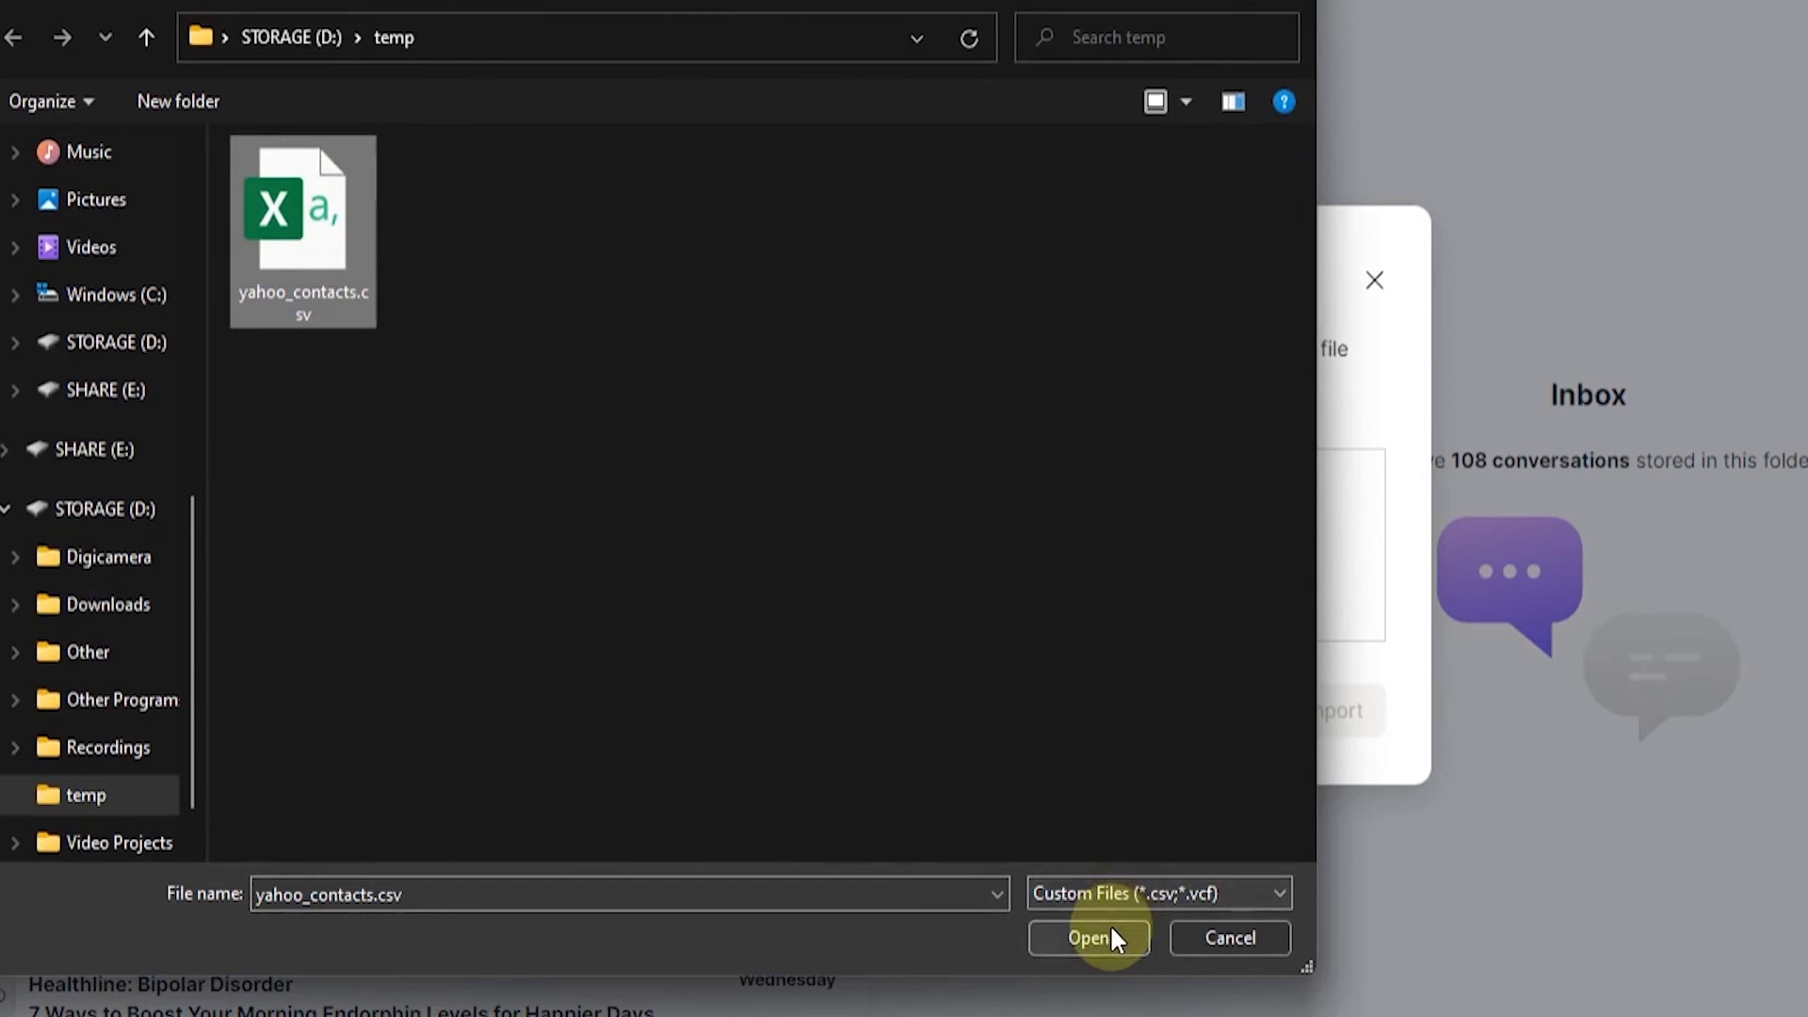
{"action": "left_click", "coordinate": [1086, 938]}
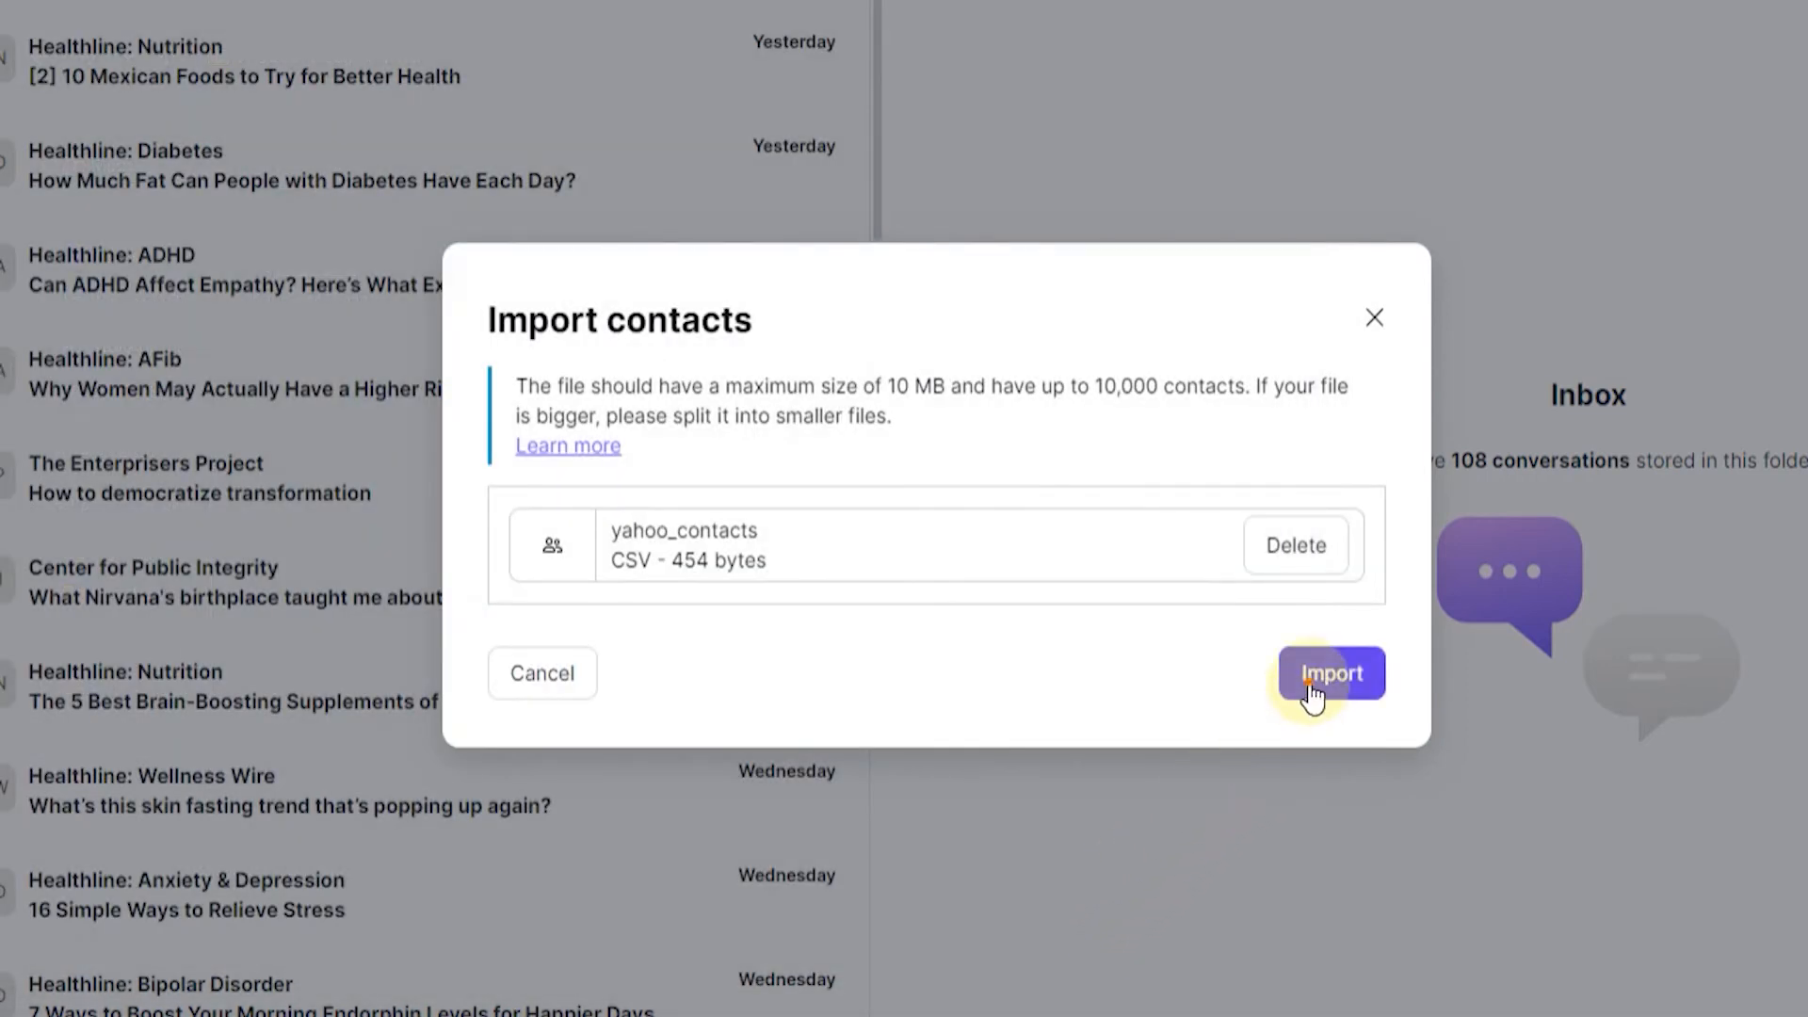
Step: Preview Bob Smith and Jane Doe, import both, and dismiss the success message
{"action": "left_click", "coordinate": [1330, 673]}
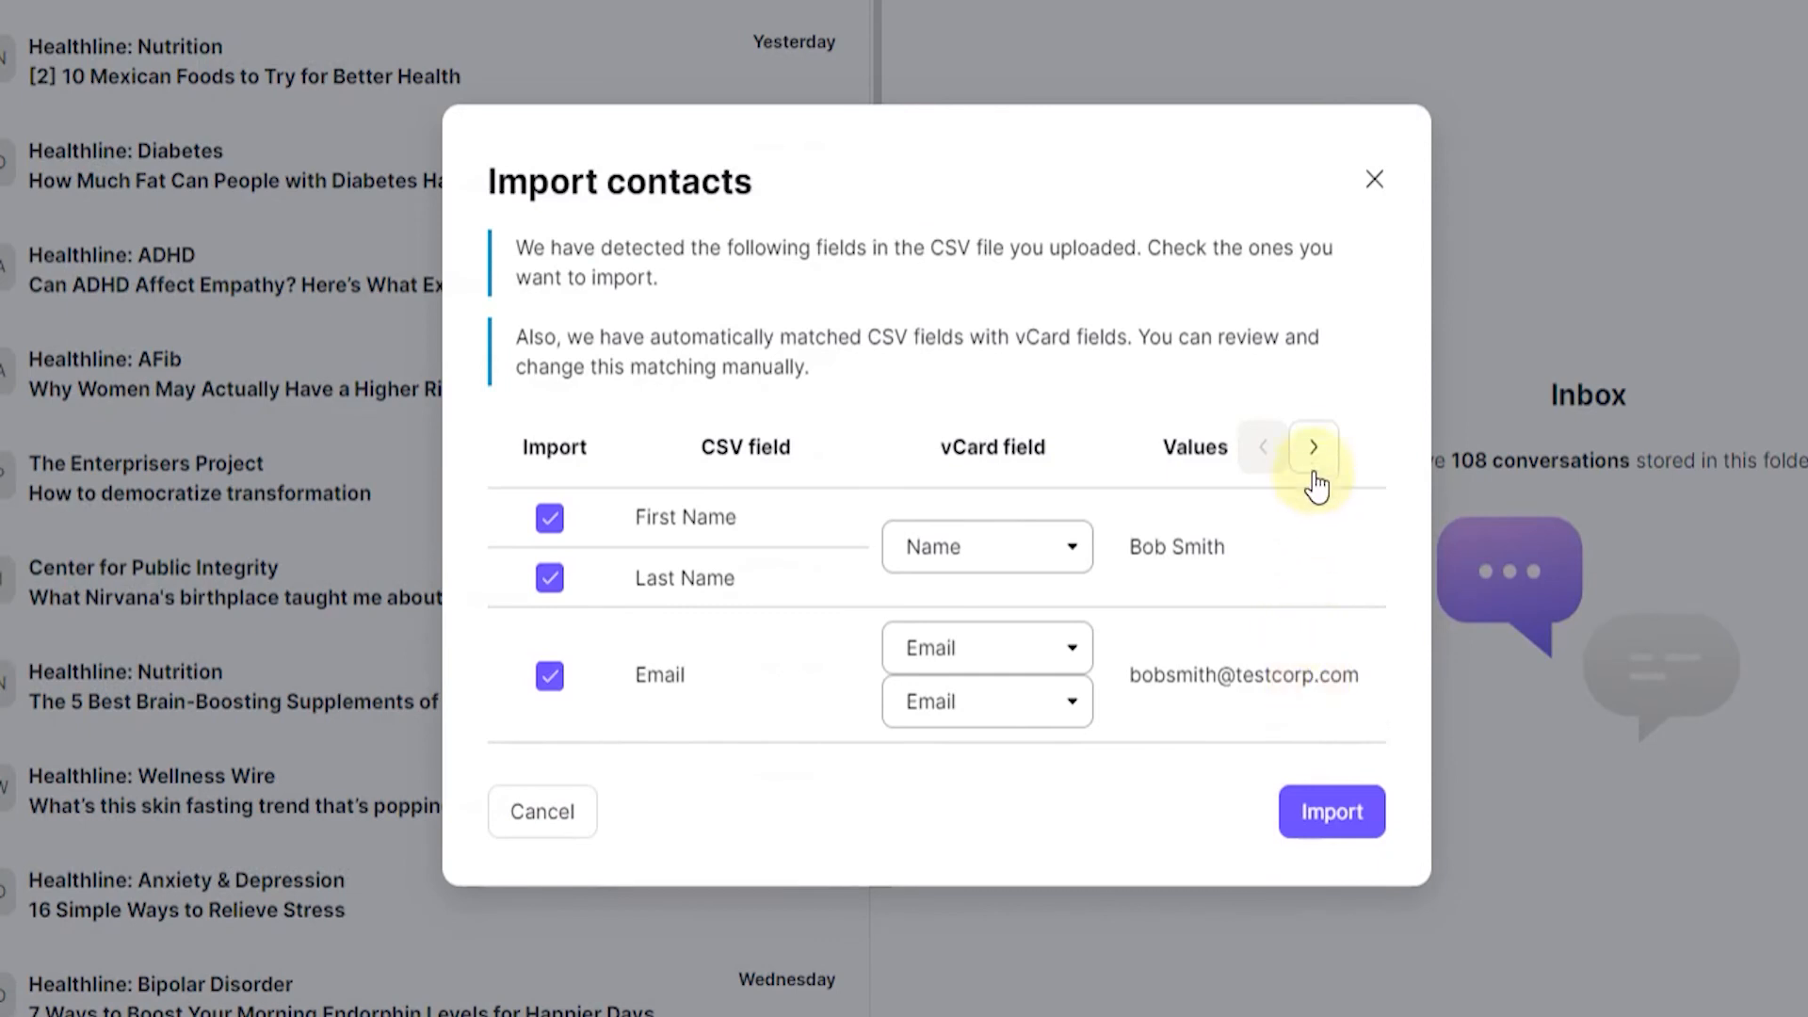
{"action": "left_click", "coordinate": [1312, 447]}
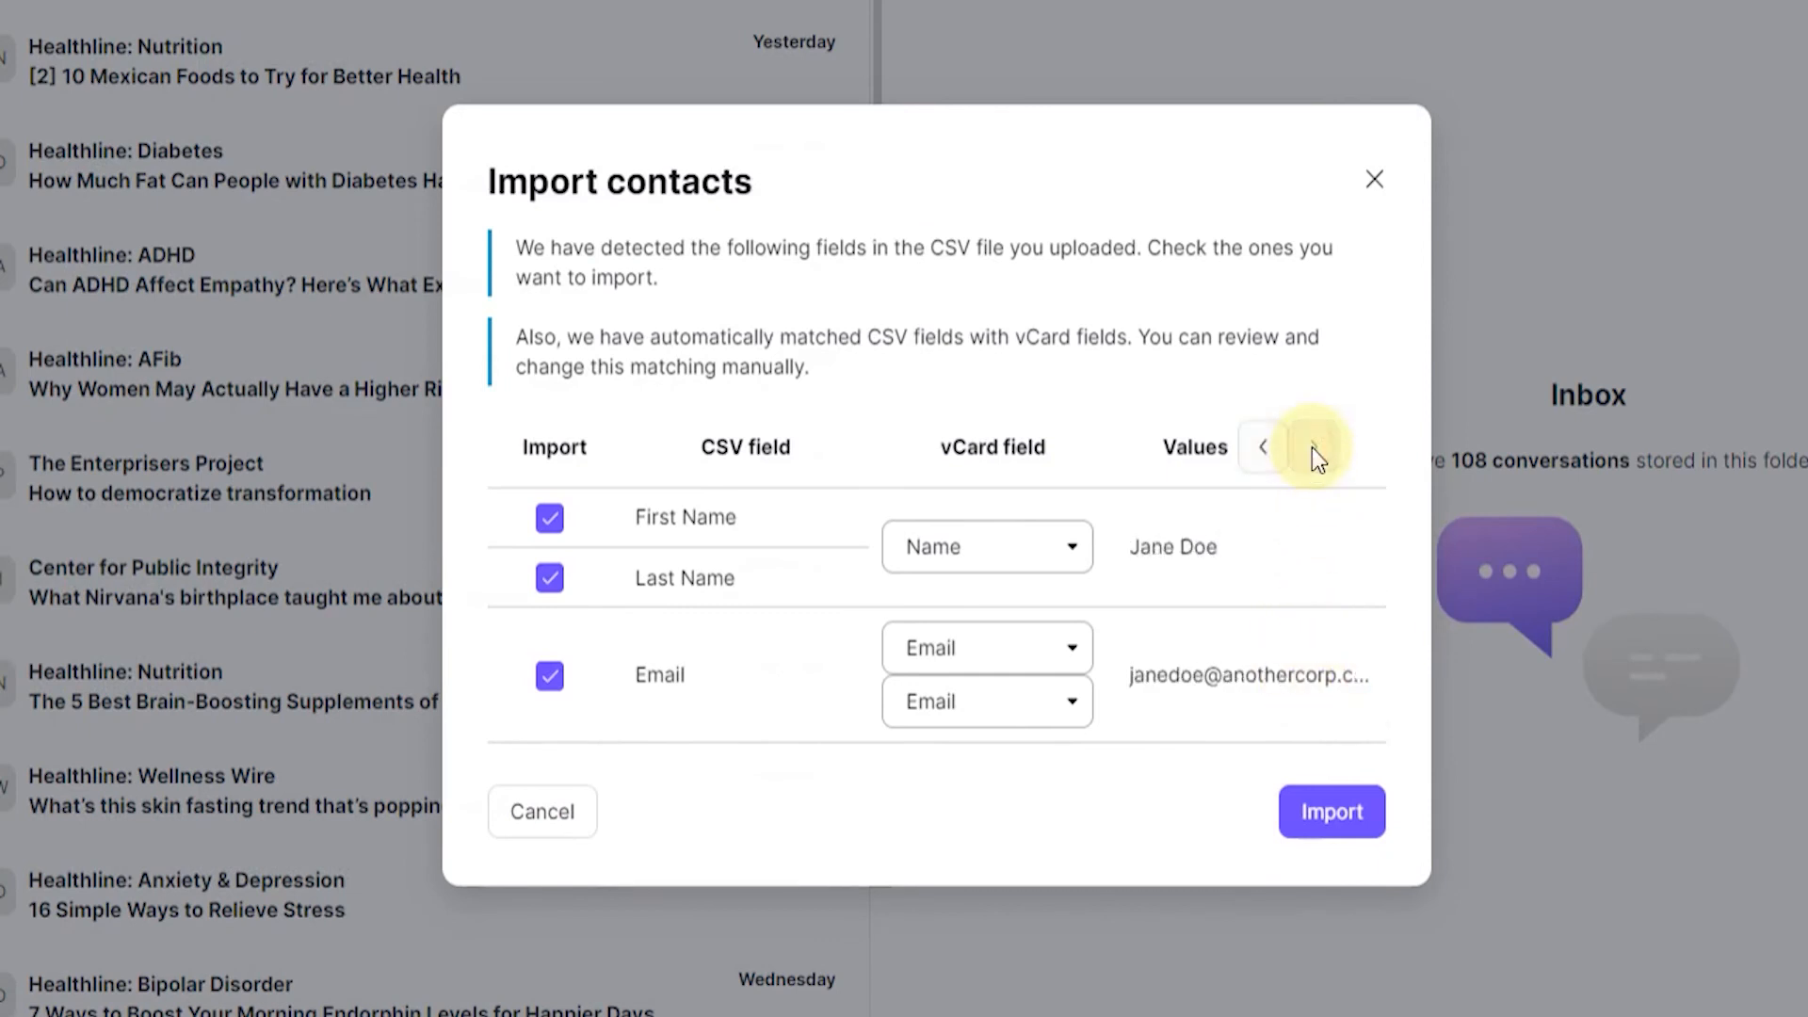
{"action": "left_click", "coordinate": [1311, 447]}
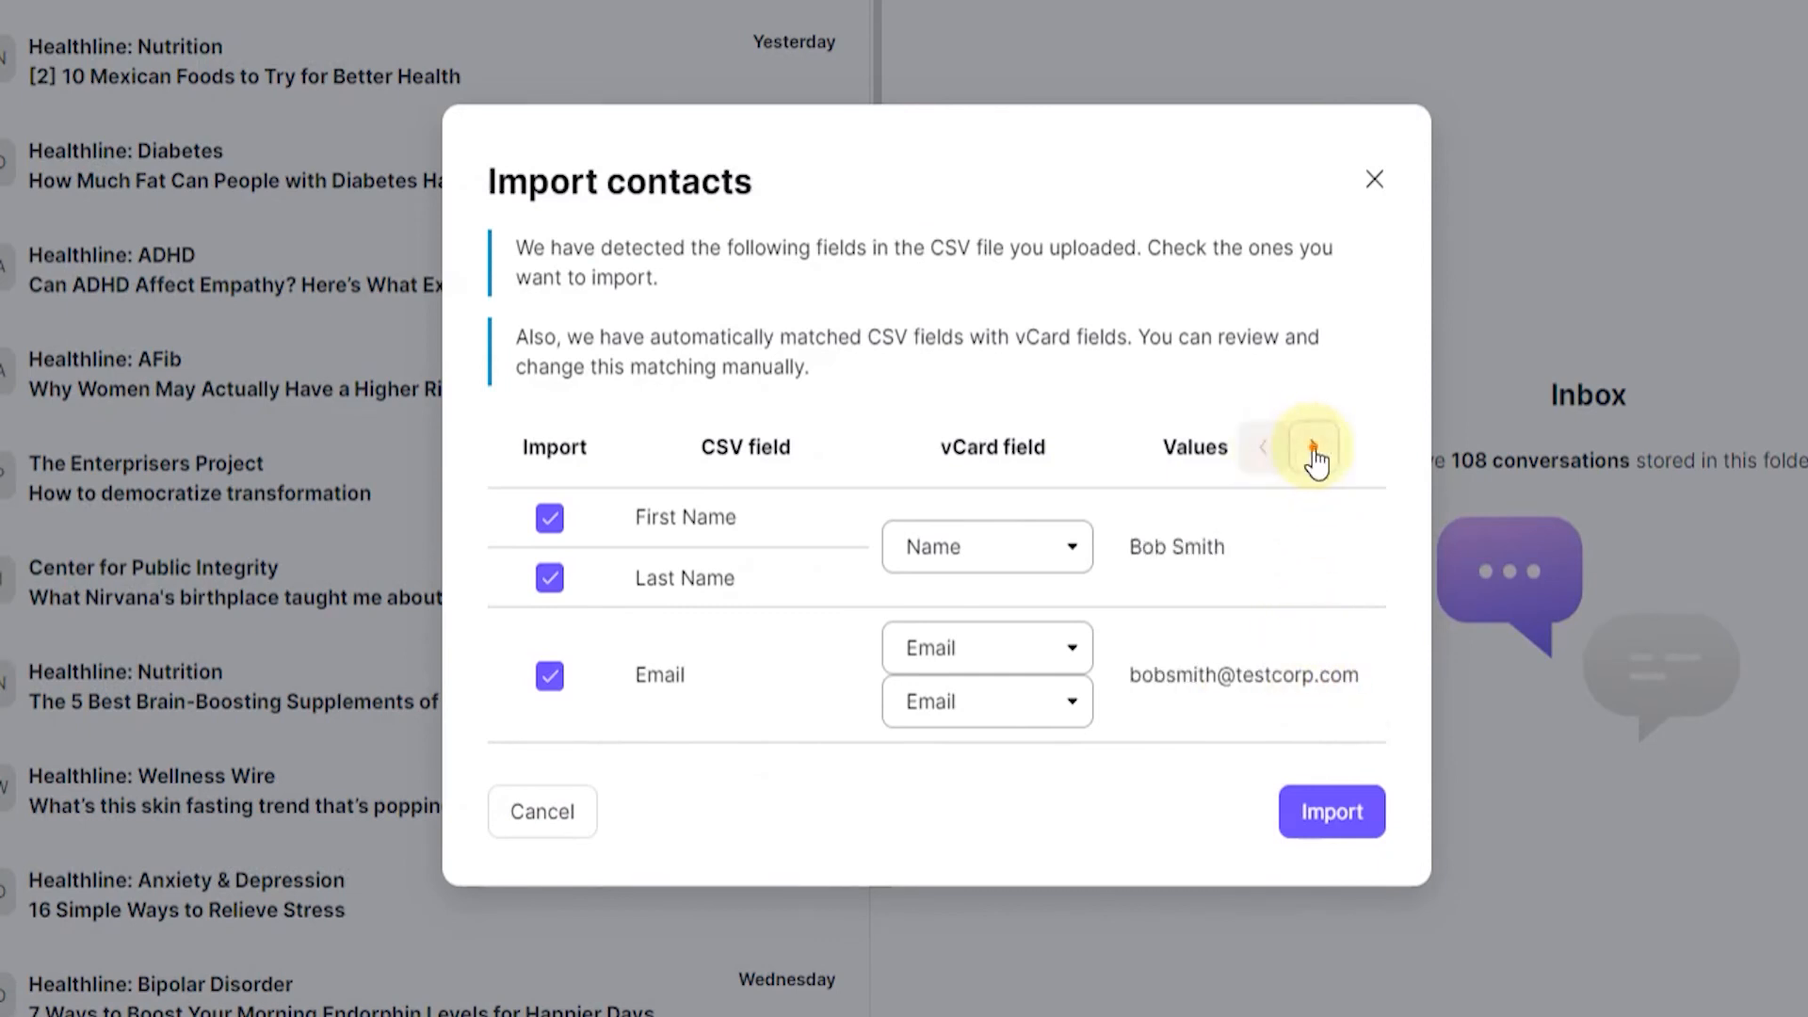
{"action": "left_click", "coordinate": [1265, 447]}
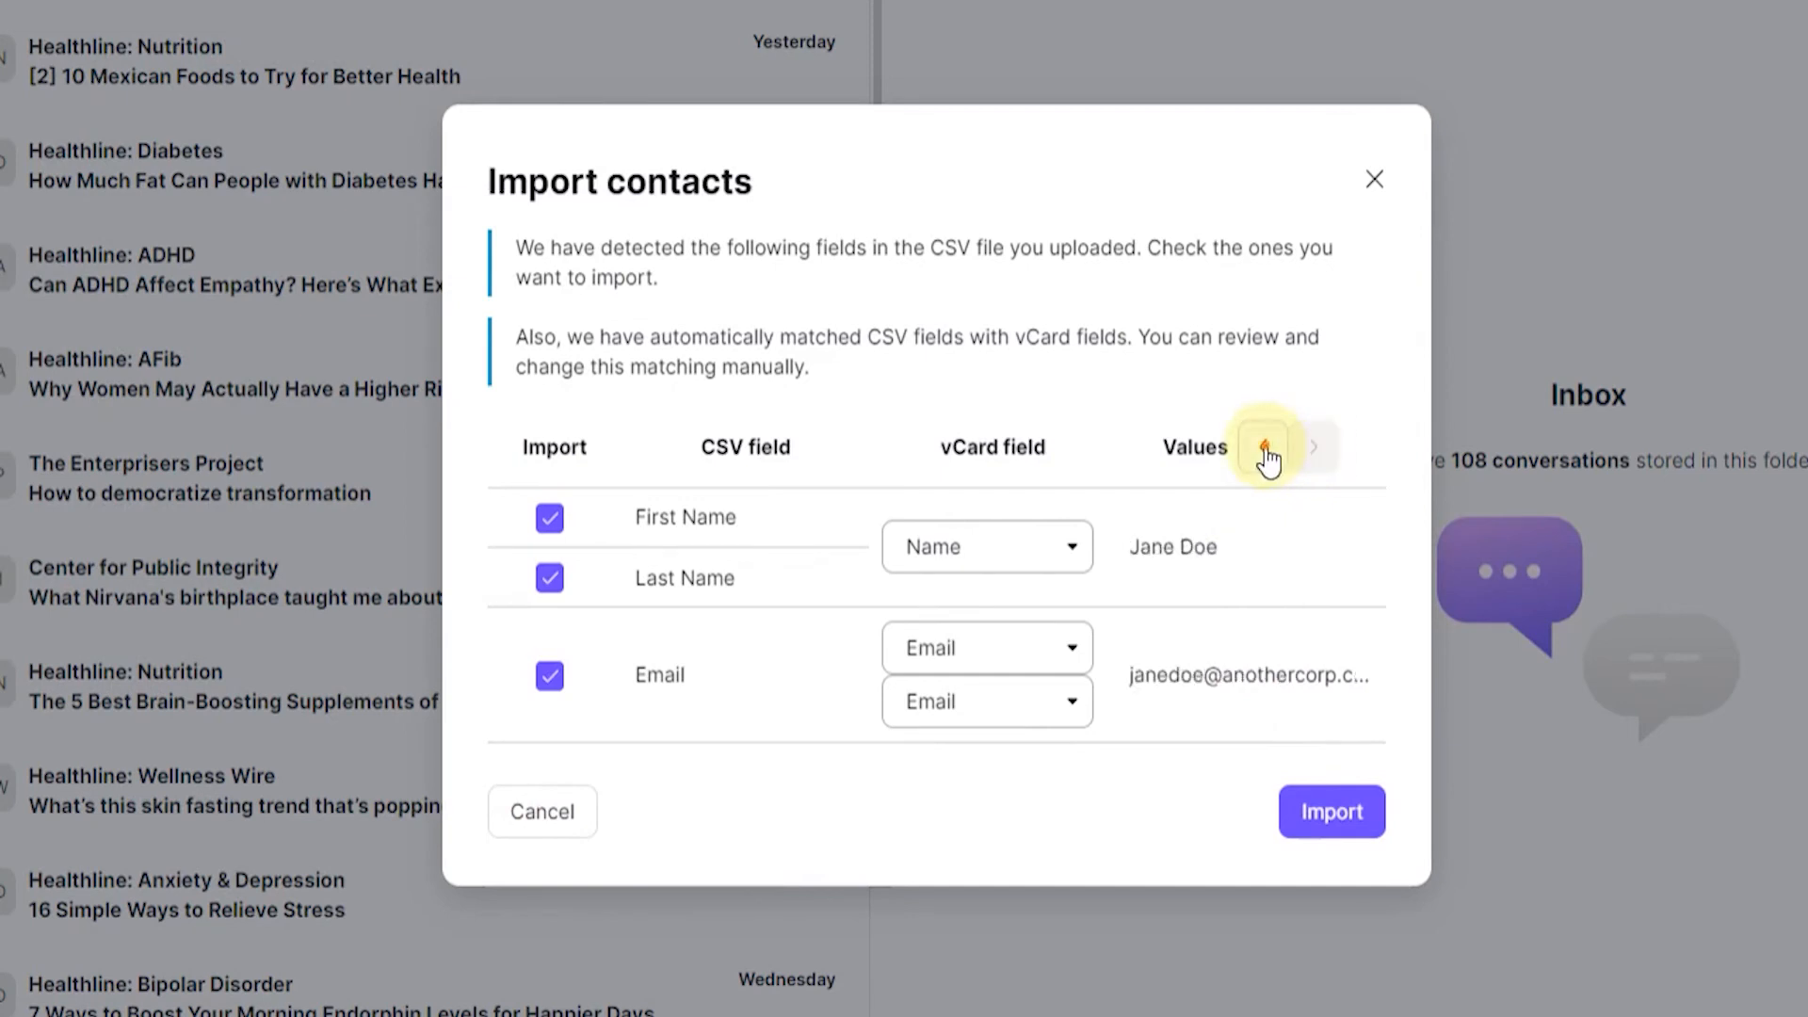
{"action": "left_click", "coordinate": [1261, 448]}
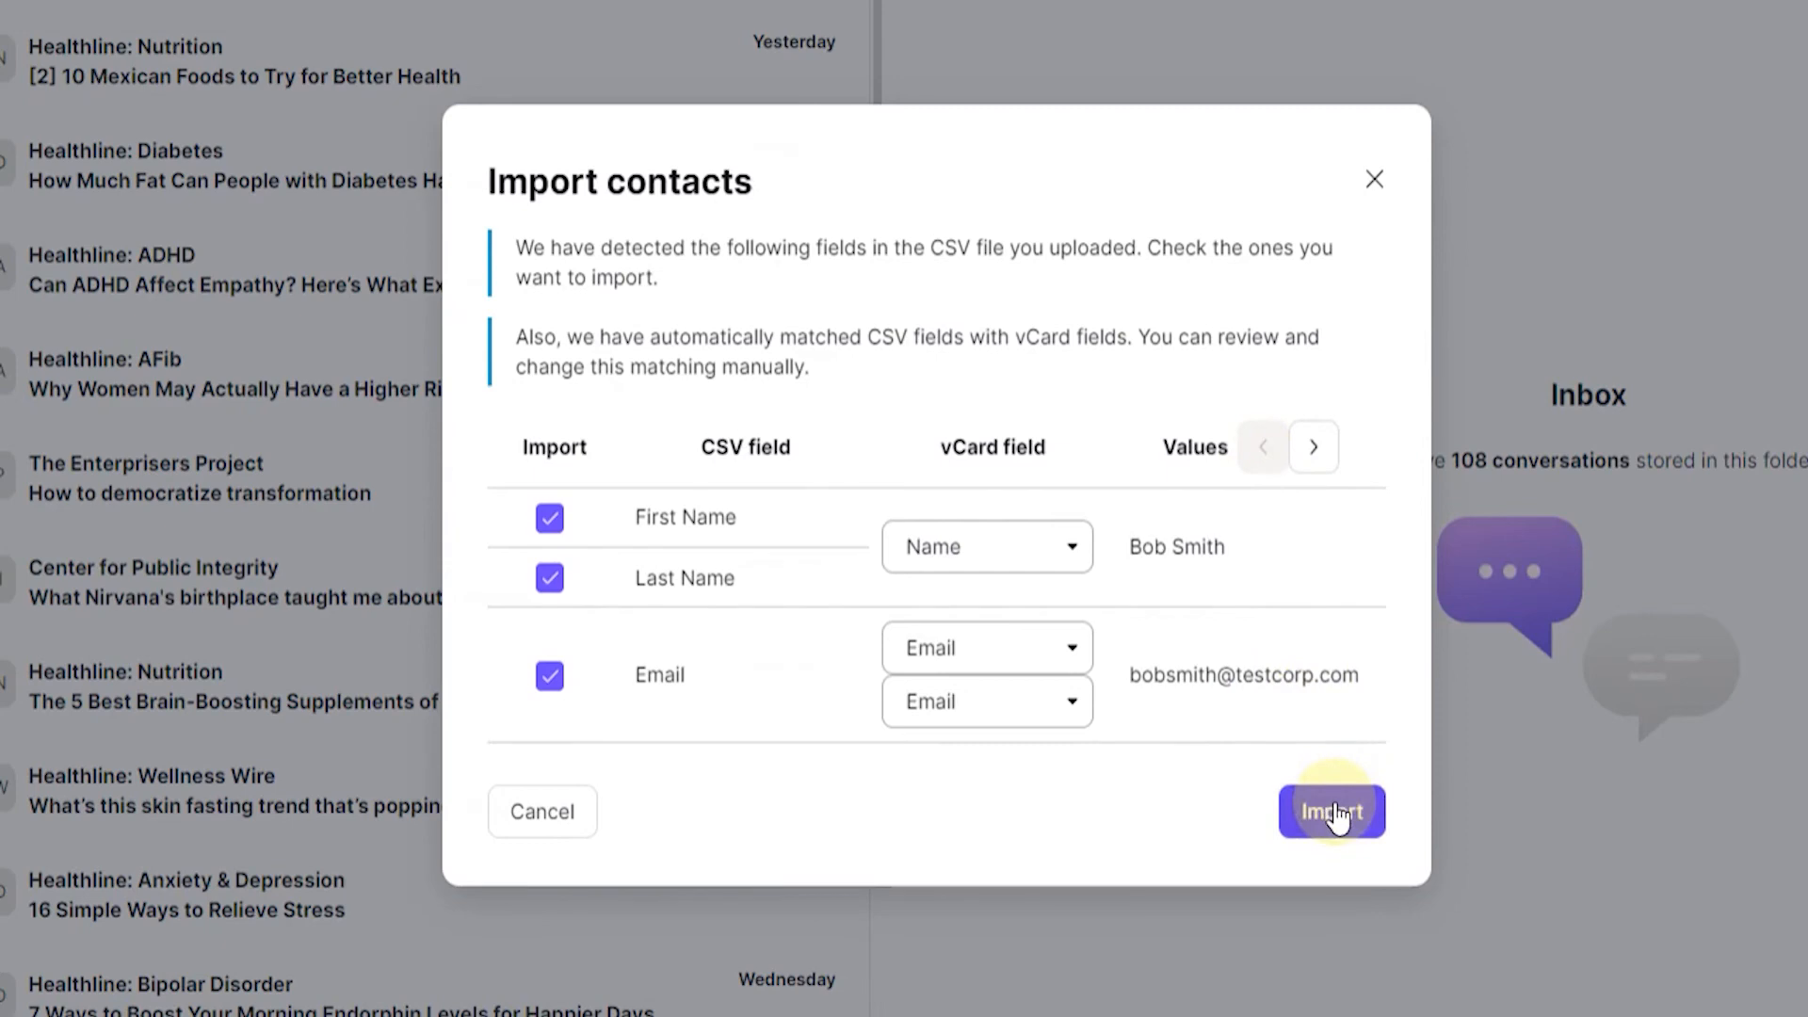
{"action": "left_click", "coordinate": [1331, 811]}
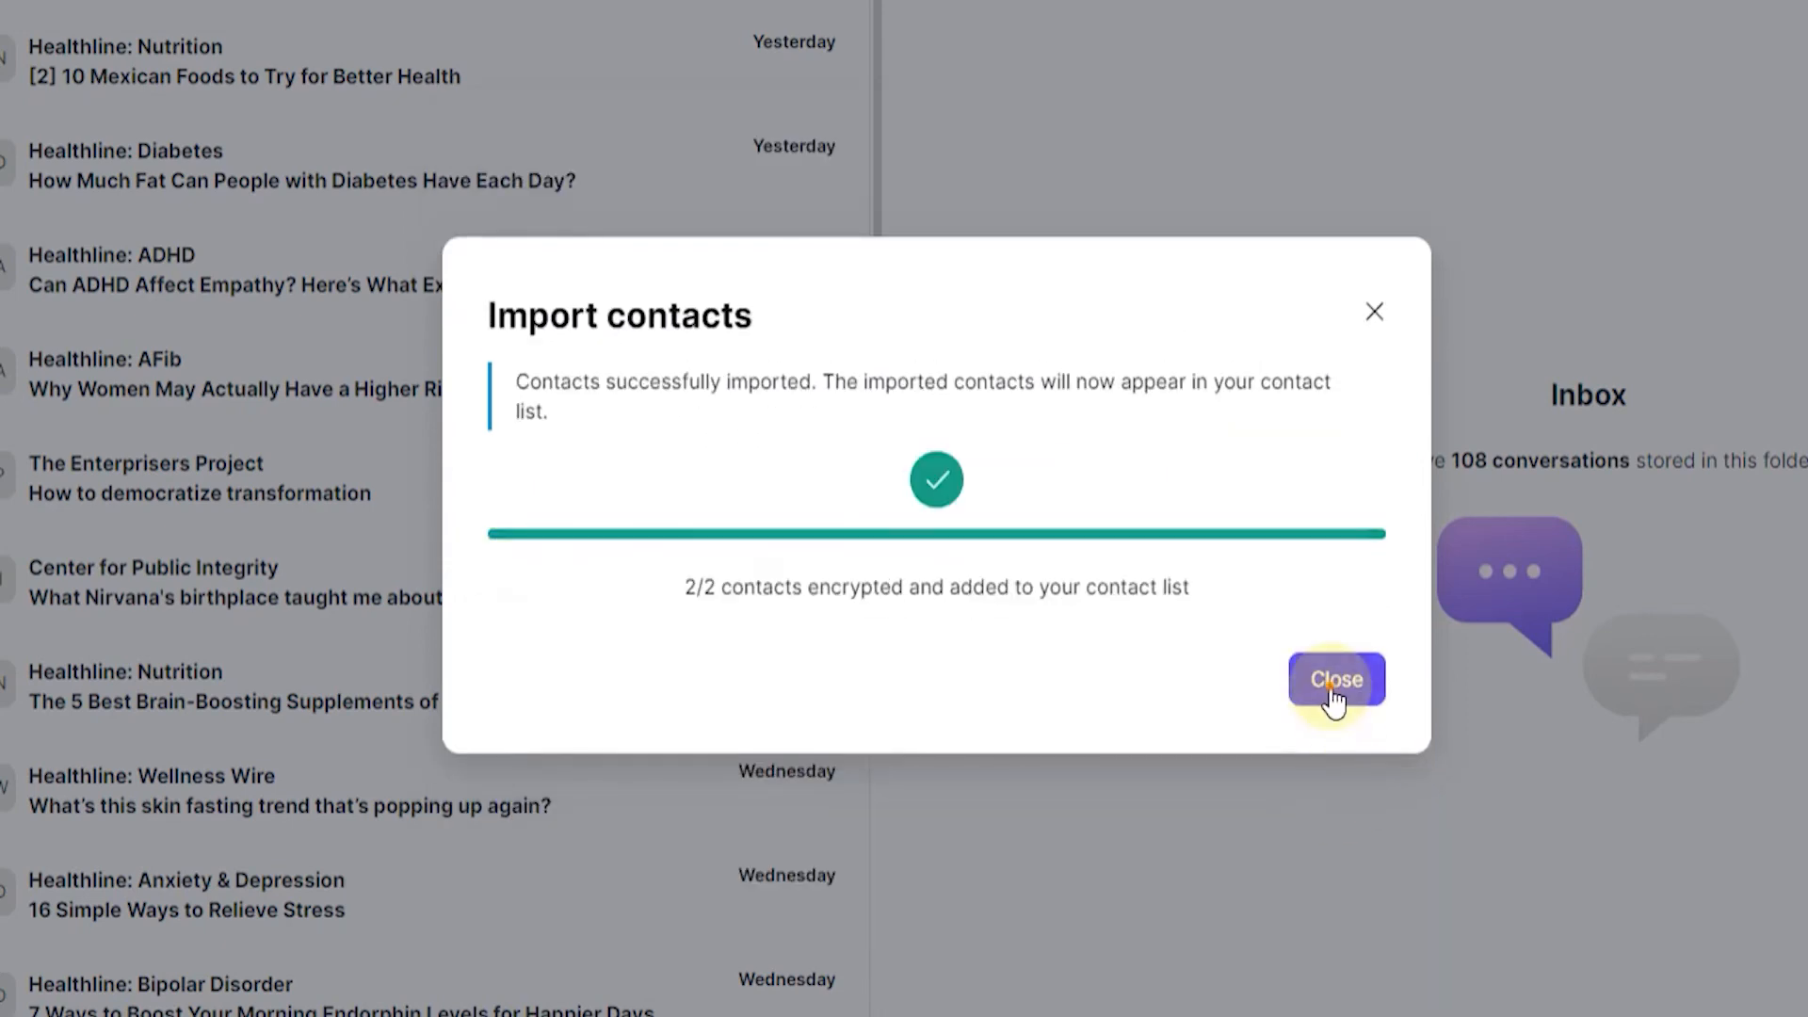
{"action": "left_click", "coordinate": [1335, 678]}
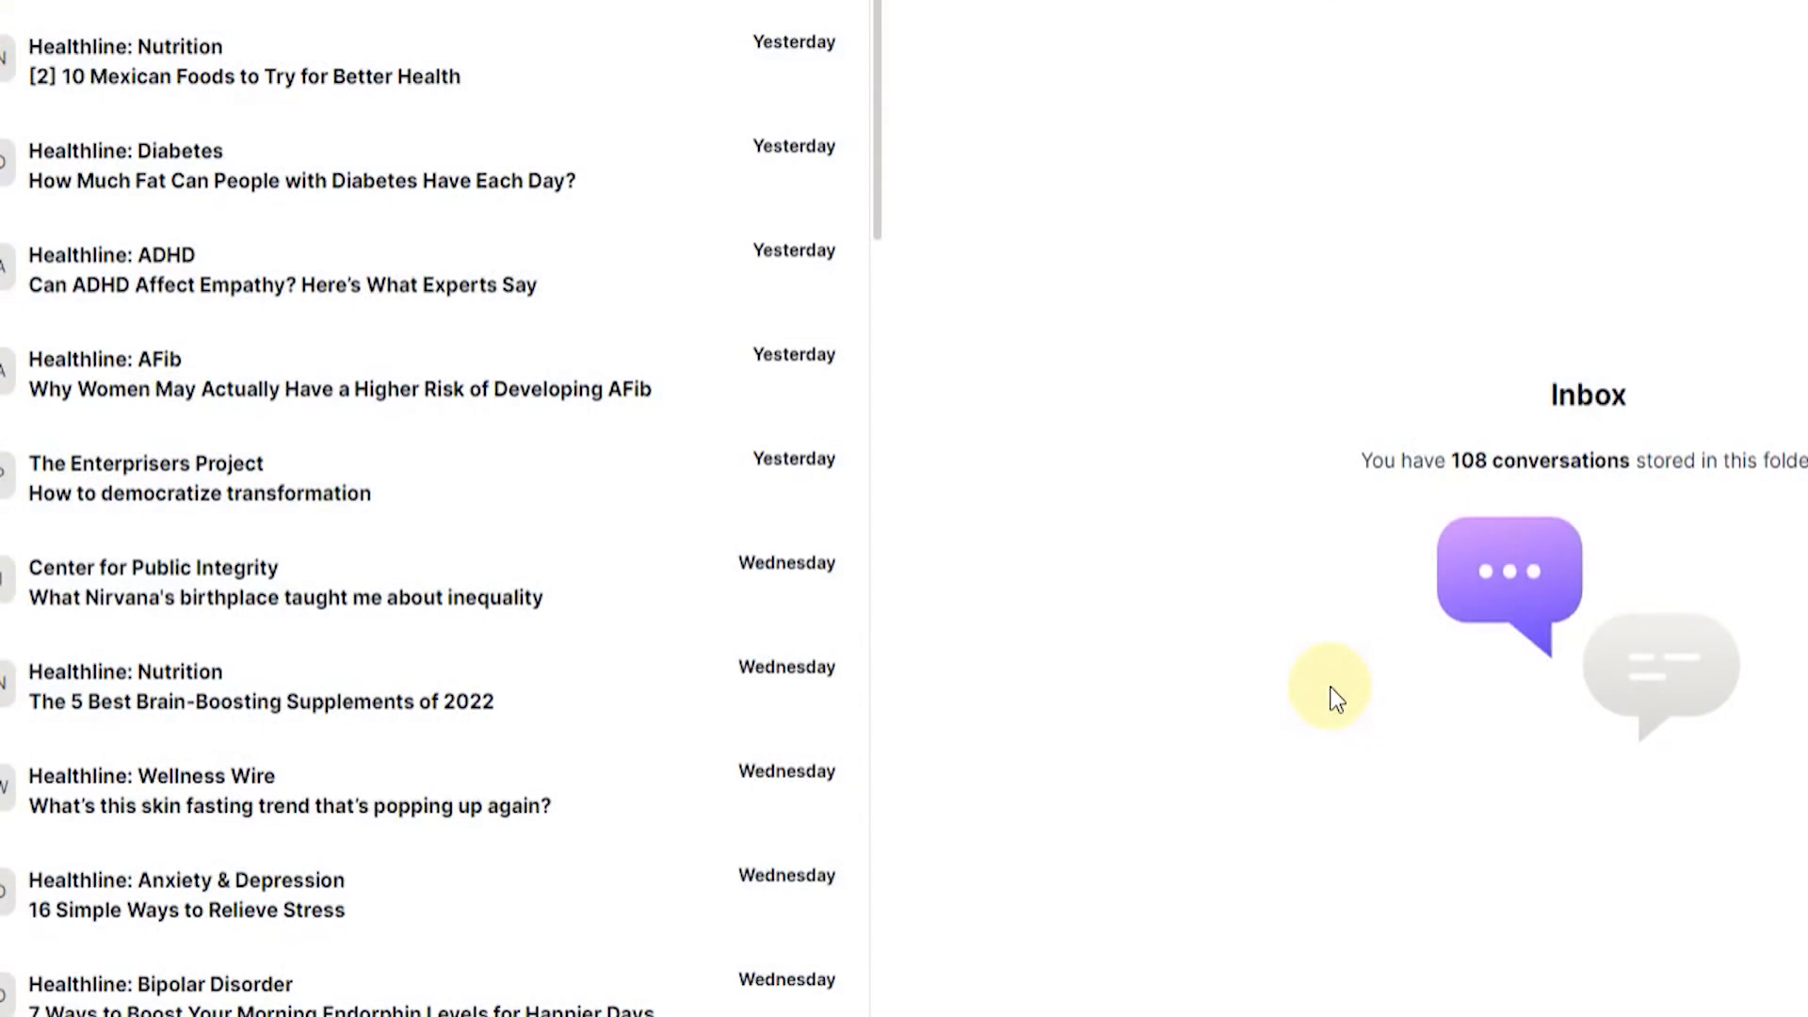